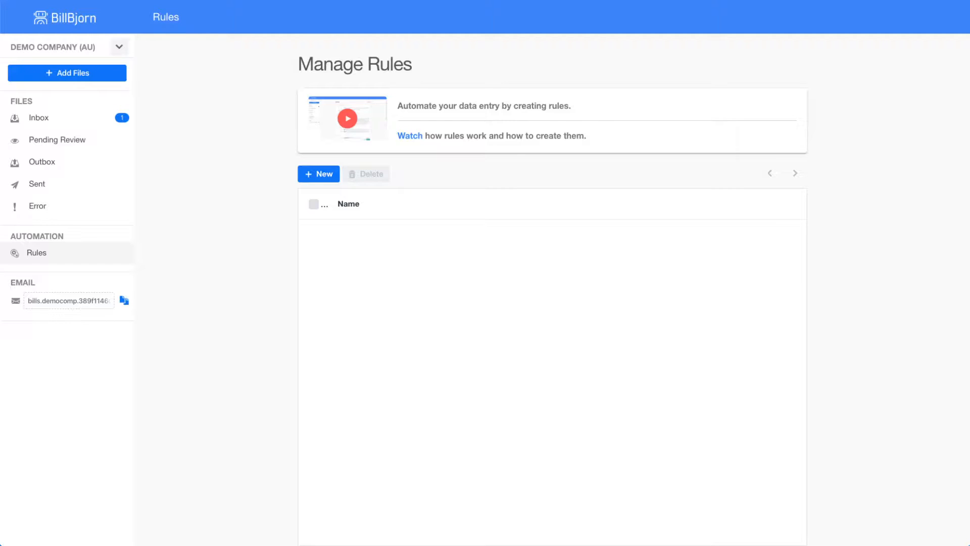
{"action": "mouse_move", "coordinate": [81, 119]}
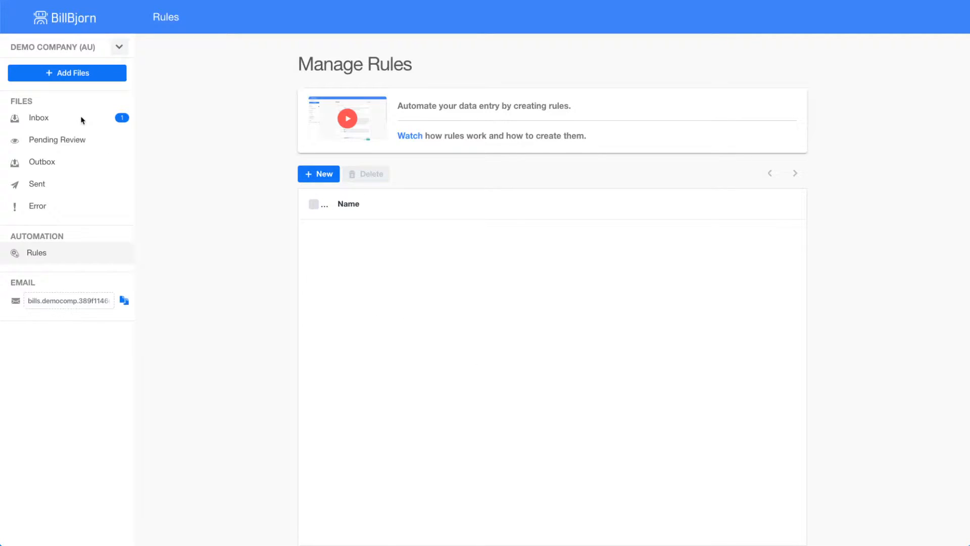
- Go to the Inbox and bring up the actions for the unprocessed invoice.pdf
{"action": "left_click", "coordinate": [40, 117]}
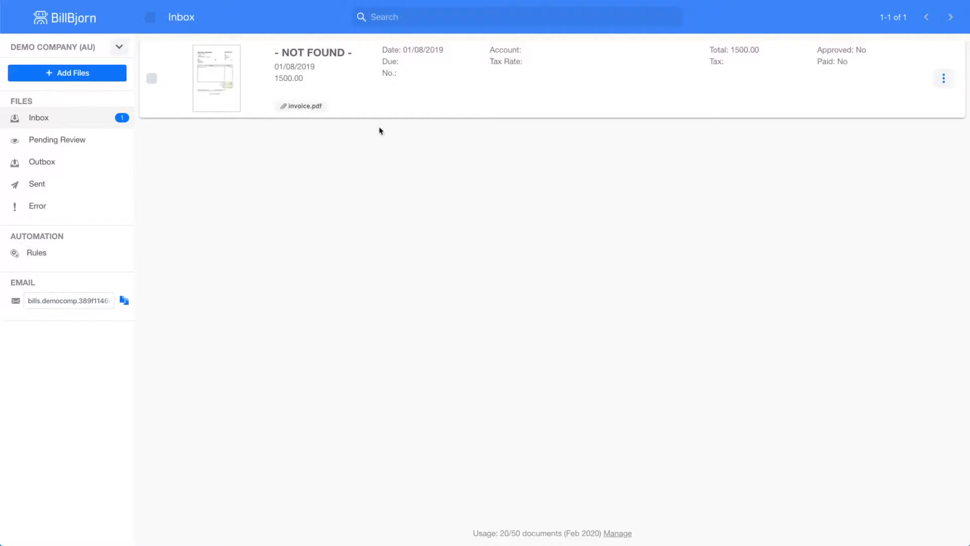
{"action": "mouse_move", "coordinate": [431, 129]}
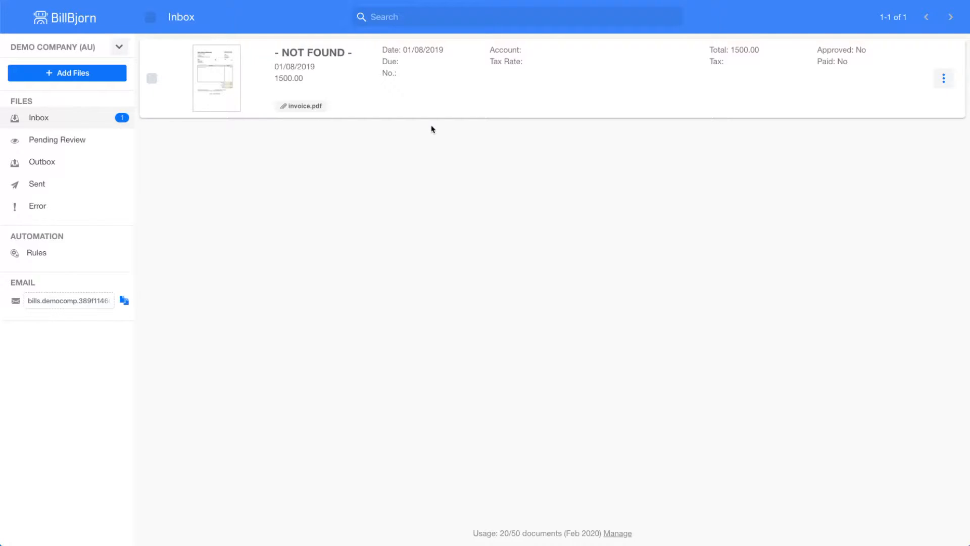
{"action": "left_click", "coordinate": [943, 79]}
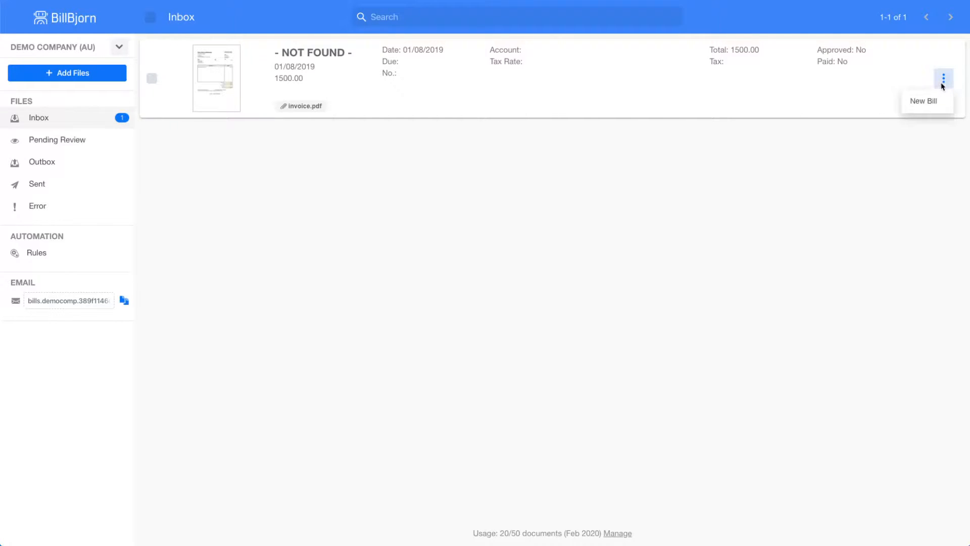
- Start a New Bill from the invoice with a new contact 'Bobs Timber and Hardware'
{"action": "left_click", "coordinate": [924, 101]}
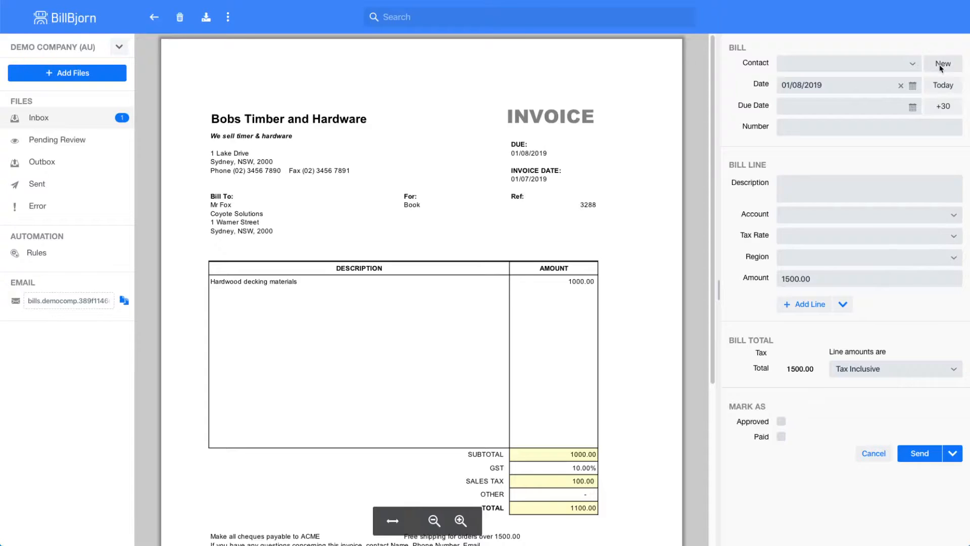
{"action": "left_click", "coordinate": [943, 63]}
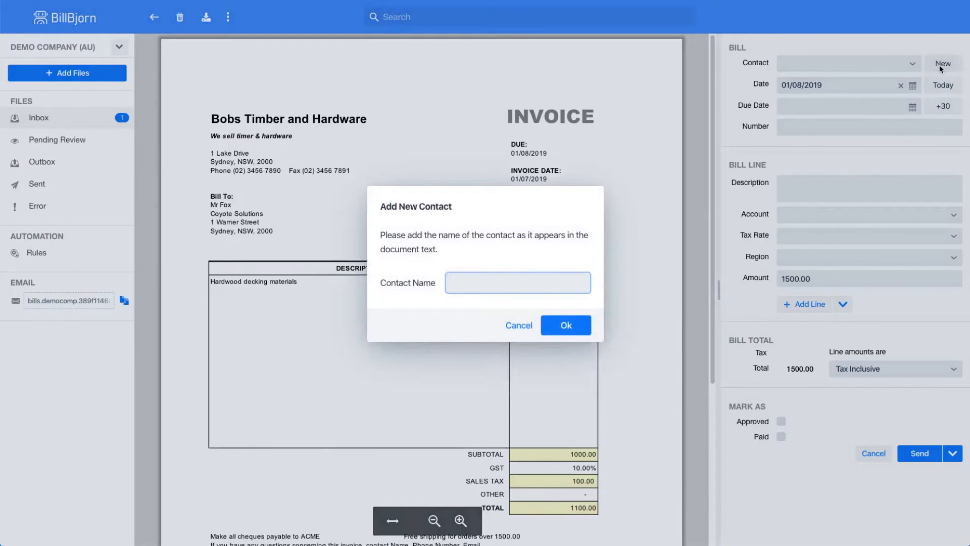
{"action": "type", "text": "Bobs"}
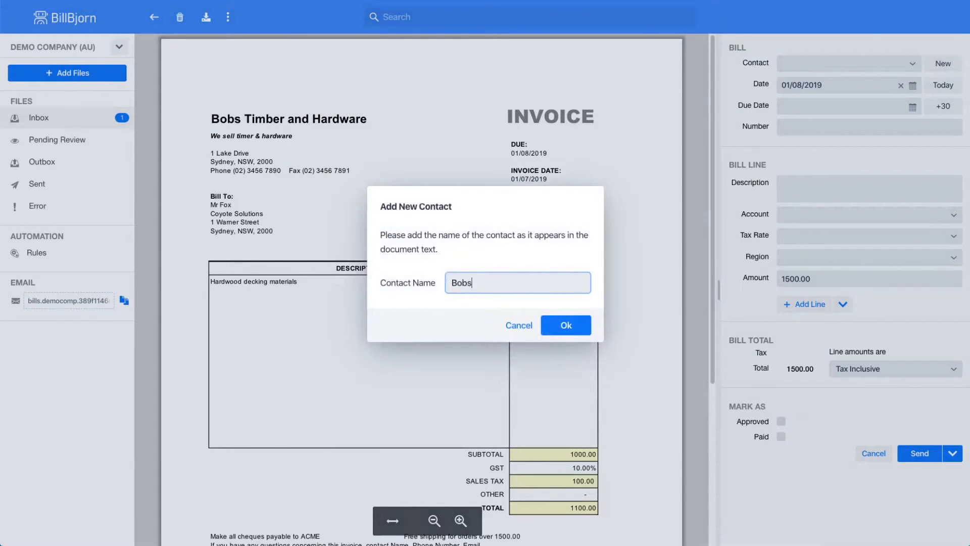
{"action": "type", "text": "Timber"}
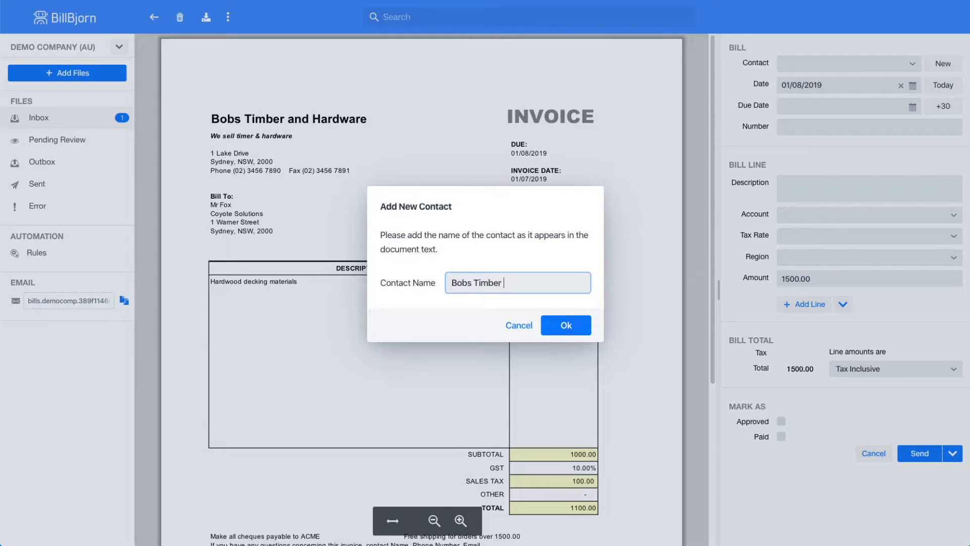
{"action": "type", "text": "and Hardwar"}
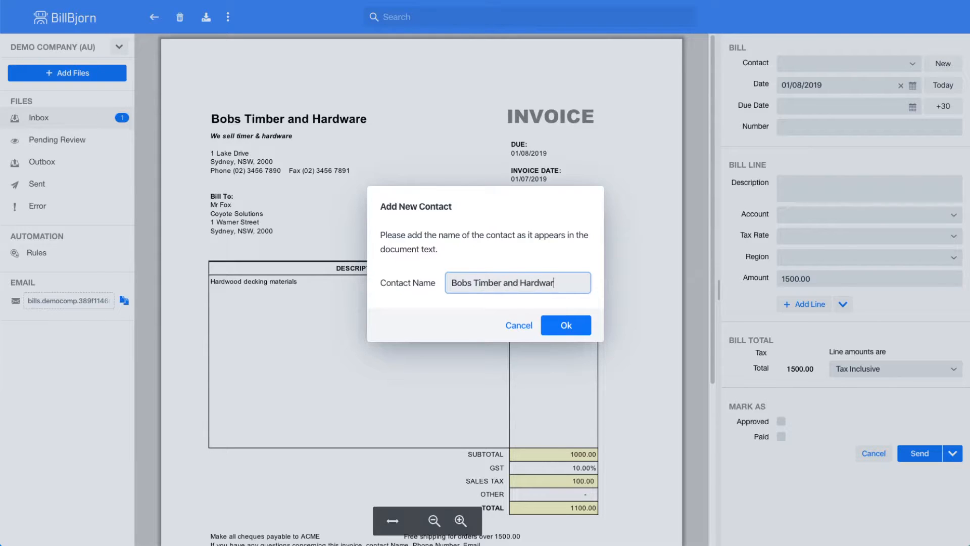
{"action": "left_click", "coordinate": [564, 324]}
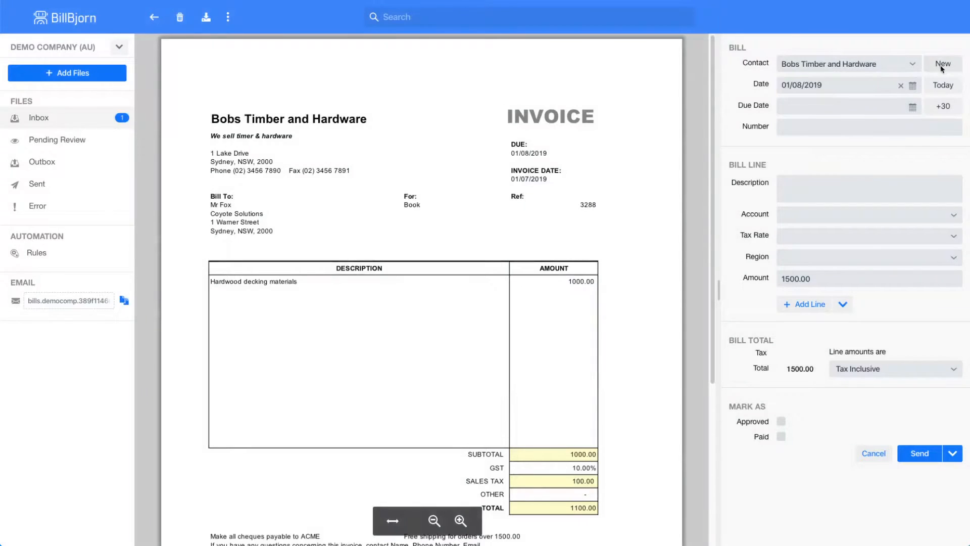
- Set the bill date to 01/07/2020 and the due date to 01/08/2020
{"action": "left_click", "coordinate": [899, 85]}
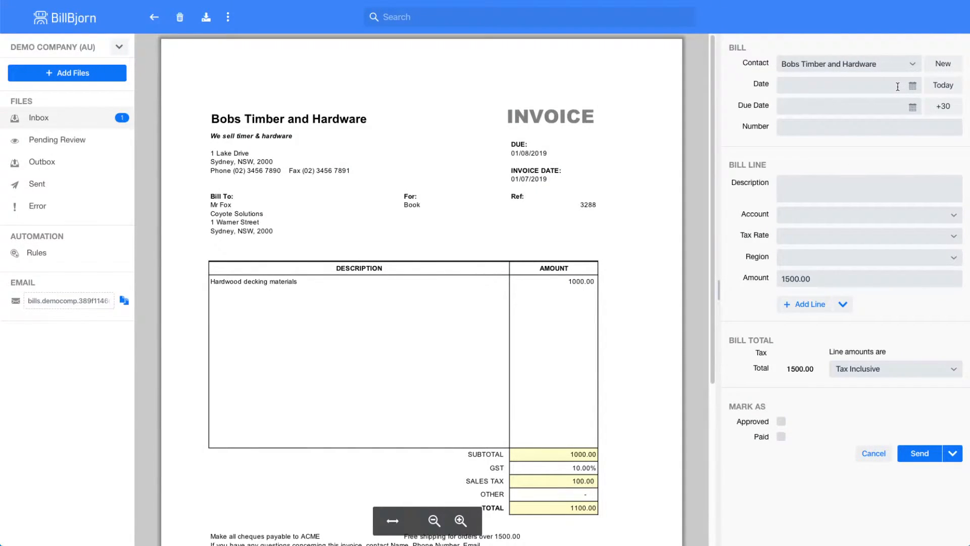
{"action": "type", "text": "1"}
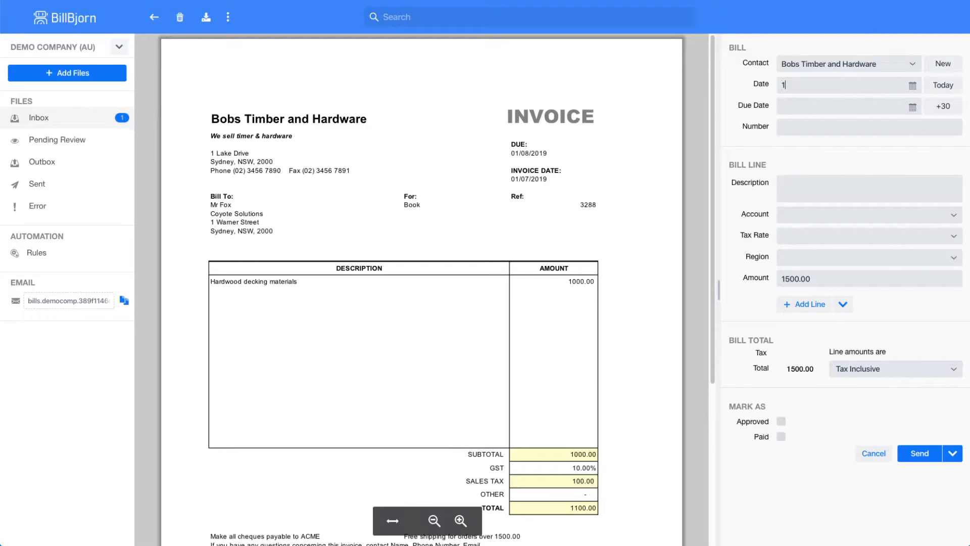
{"action": "type", "text": "/7/"}
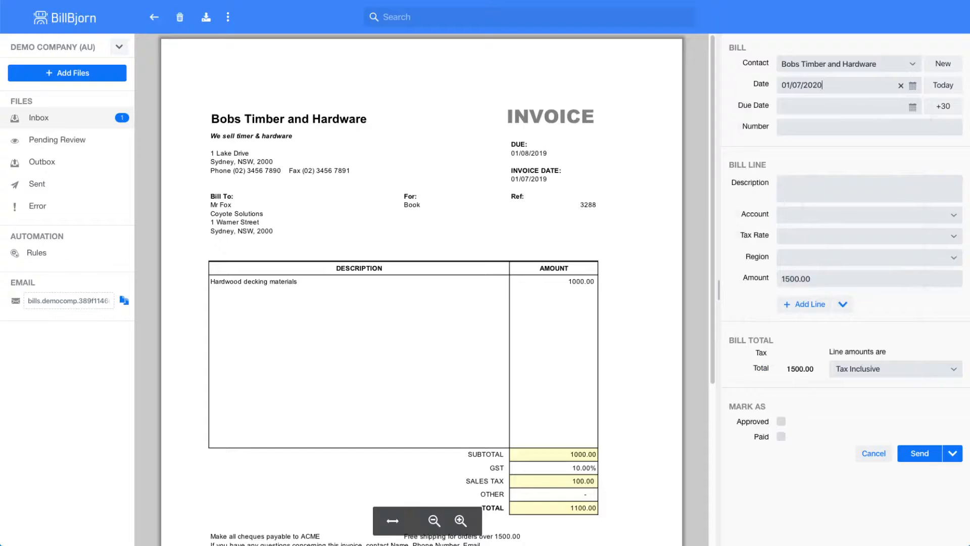
{"action": "left_click", "coordinate": [848, 105]}
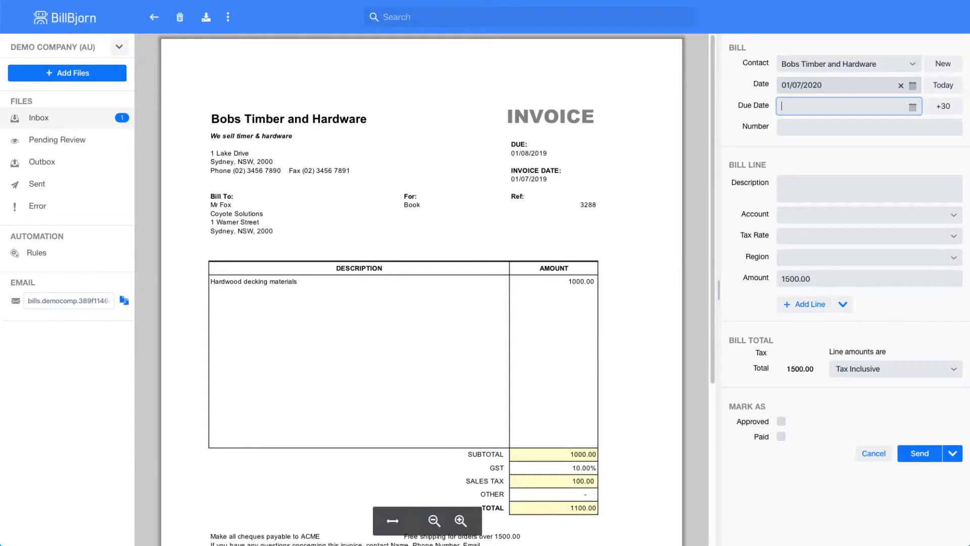
{"action": "type", "text": "1/8/2020"}
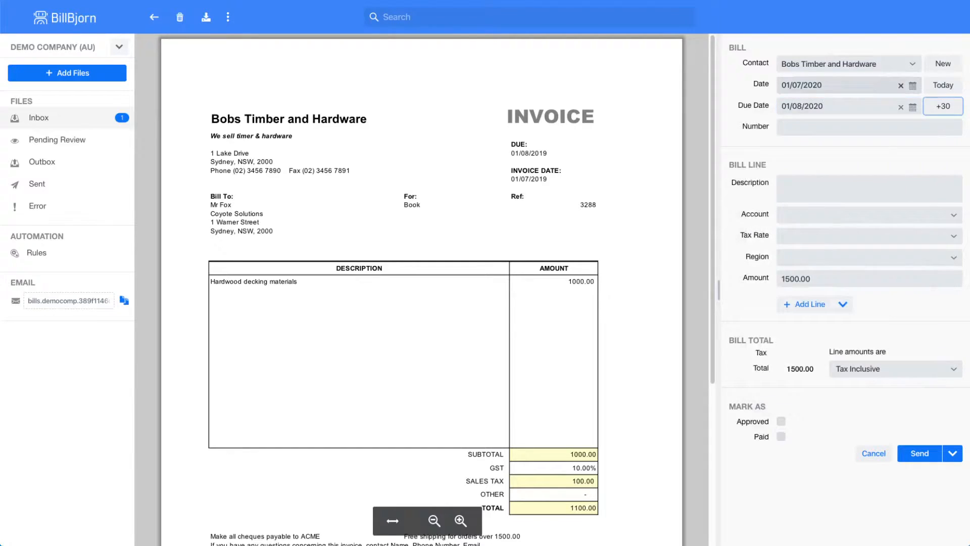
- Enter number 3288, description Timber, General Expenses, GST on Expenses and region North
{"action": "type", "text": "32"}
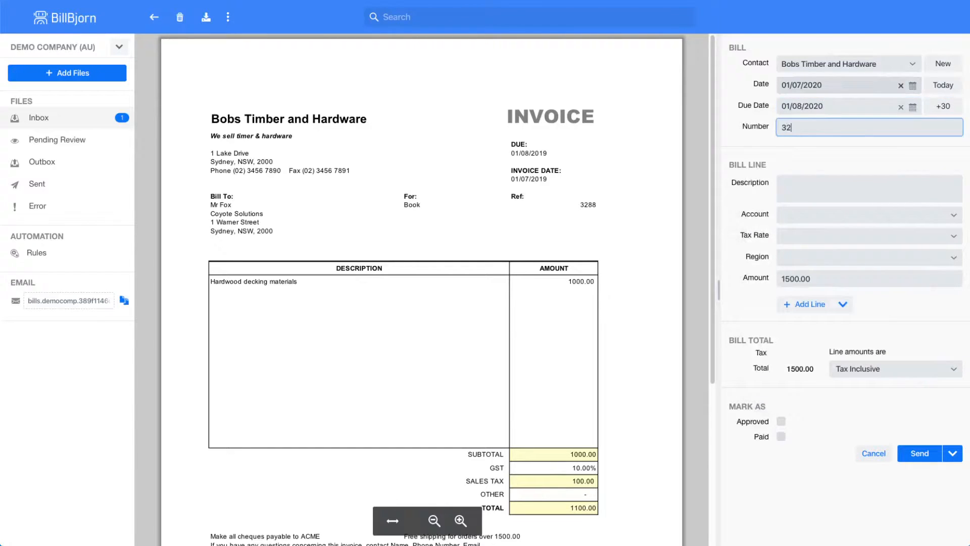
{"action": "type", "text": "3288"}
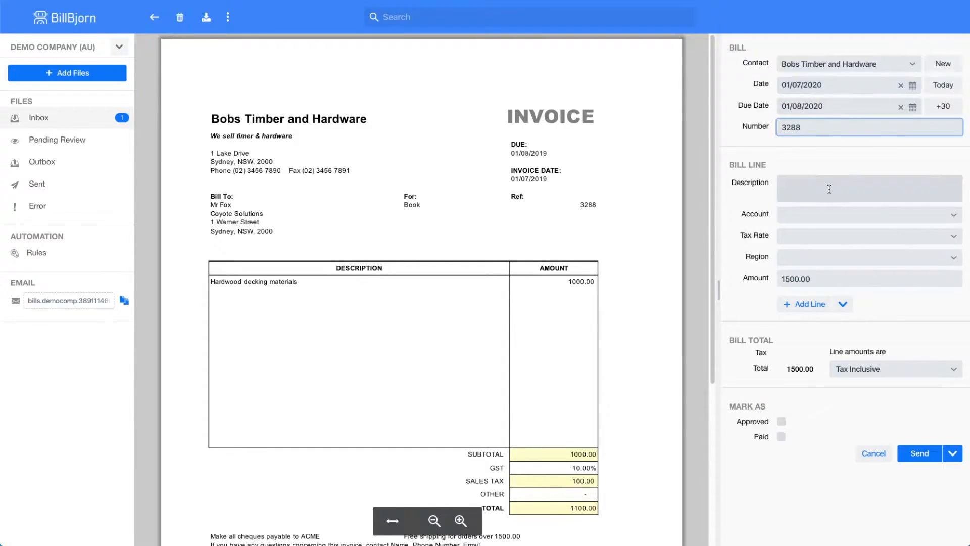
{"action": "type", "text": "Timber"}
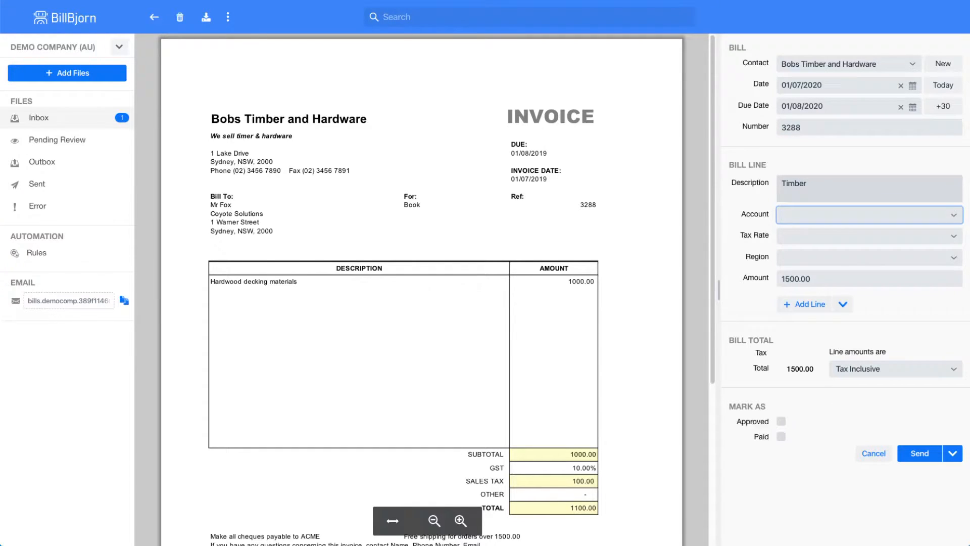
{"action": "type", "text": "gene"}
{"action": "left_click", "coordinate": [869, 236]}
{"action": "type", "text": "gst"}
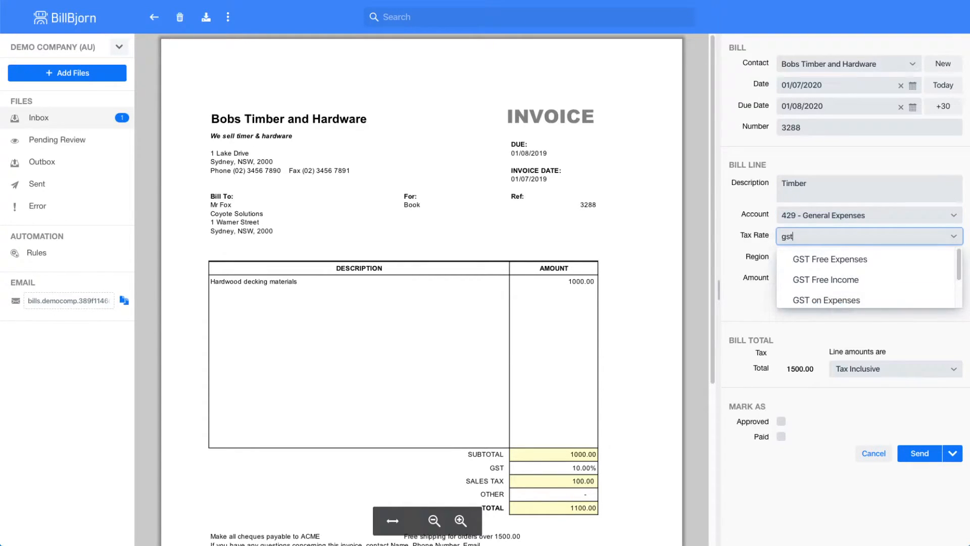
{"action": "left_click", "coordinate": [825, 300]}
{"action": "type", "text": "no"}
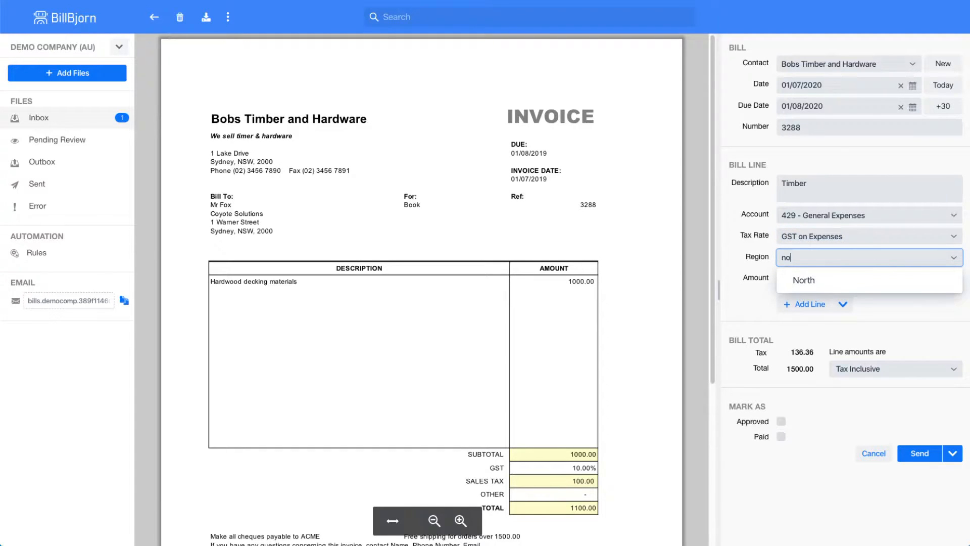
{"action": "left_click", "coordinate": [803, 280]}
{"action": "type", "text": "1100"}
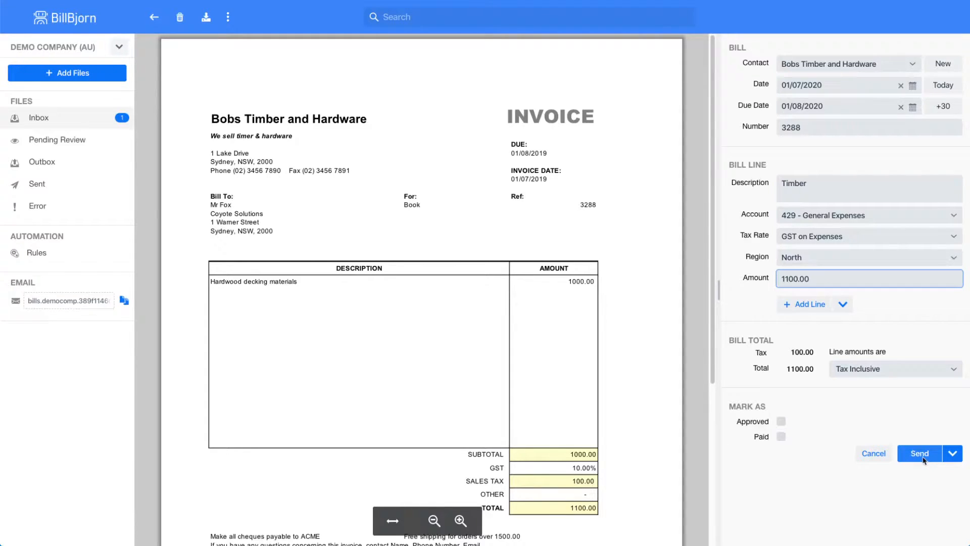
{"action": "mouse_move", "coordinate": [227, 17]}
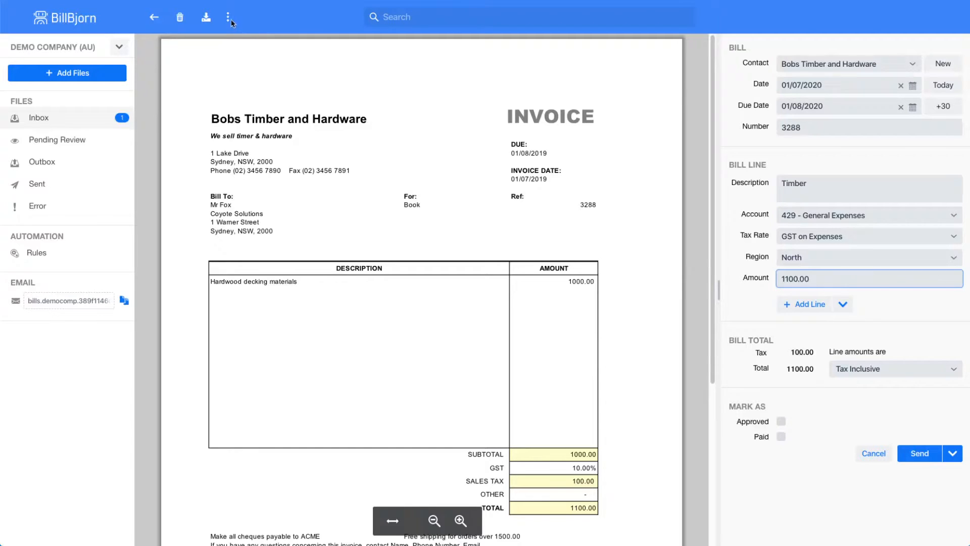
- Create the Bobs Timber and Hardware rule using the bill's form values as defaults
{"action": "left_click", "coordinate": [227, 17]}
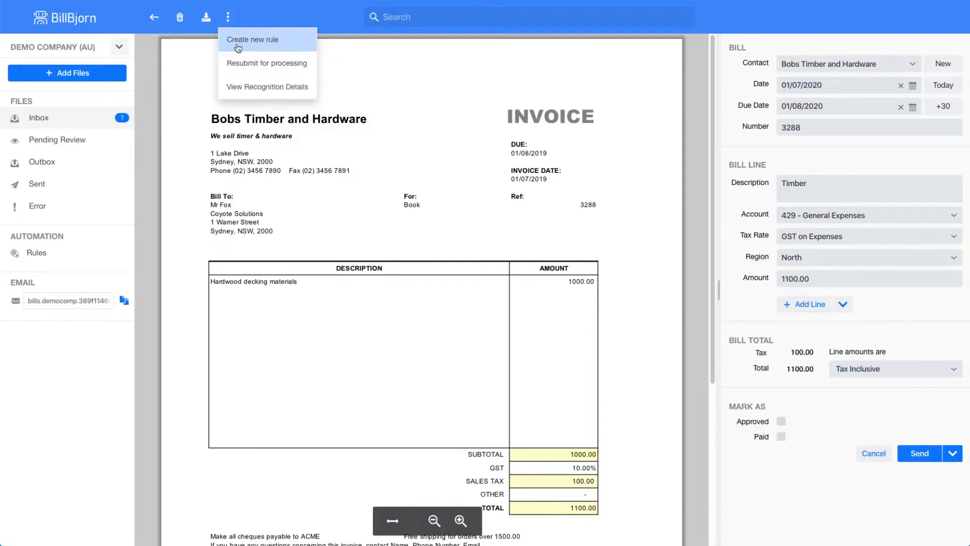
{"action": "mouse_move", "coordinate": [244, 48]}
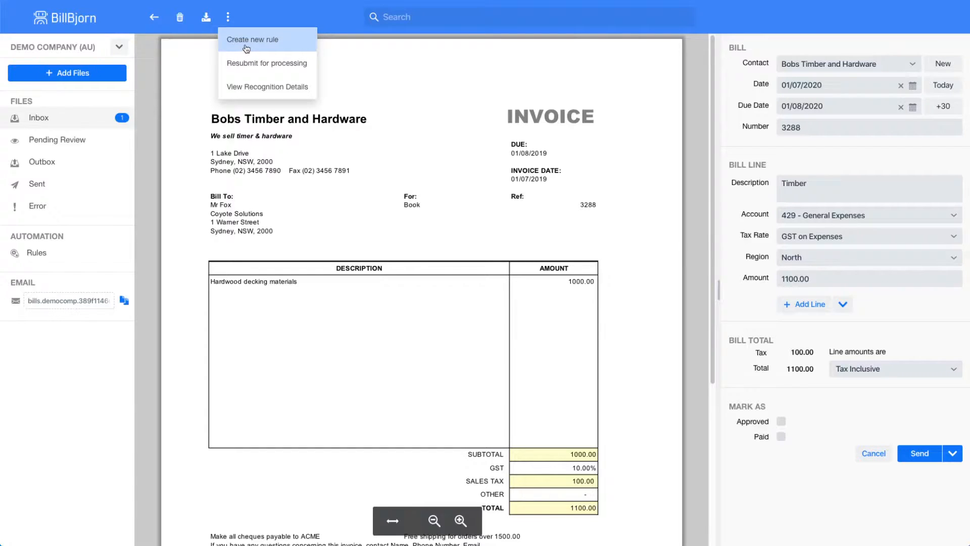
{"action": "left_click", "coordinate": [252, 40]}
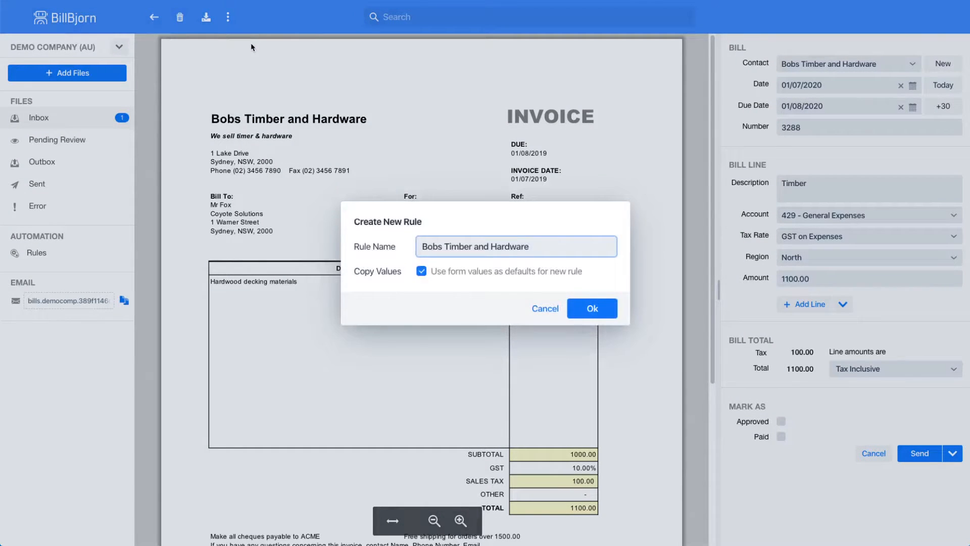
{"action": "mouse_move", "coordinate": [511, 264]}
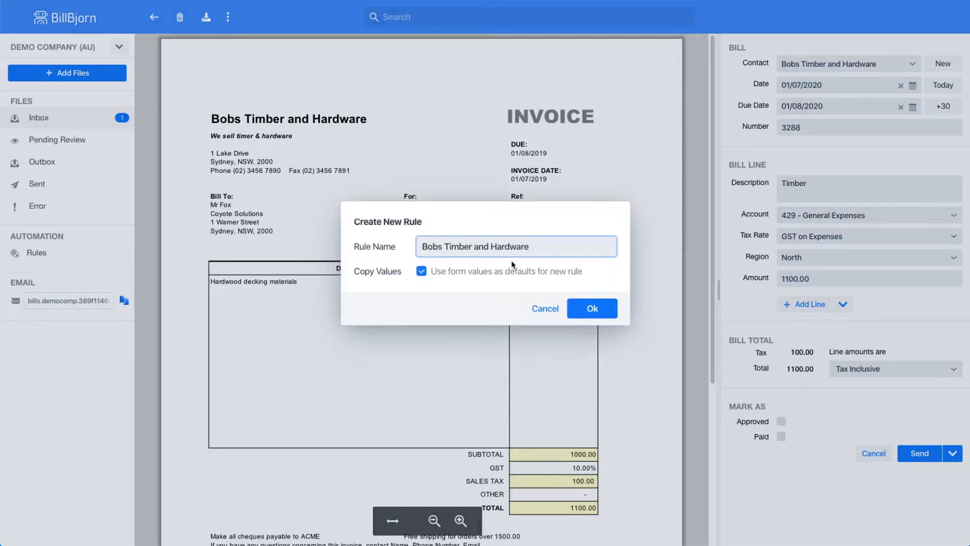
{"action": "mouse_move", "coordinate": [430, 285]}
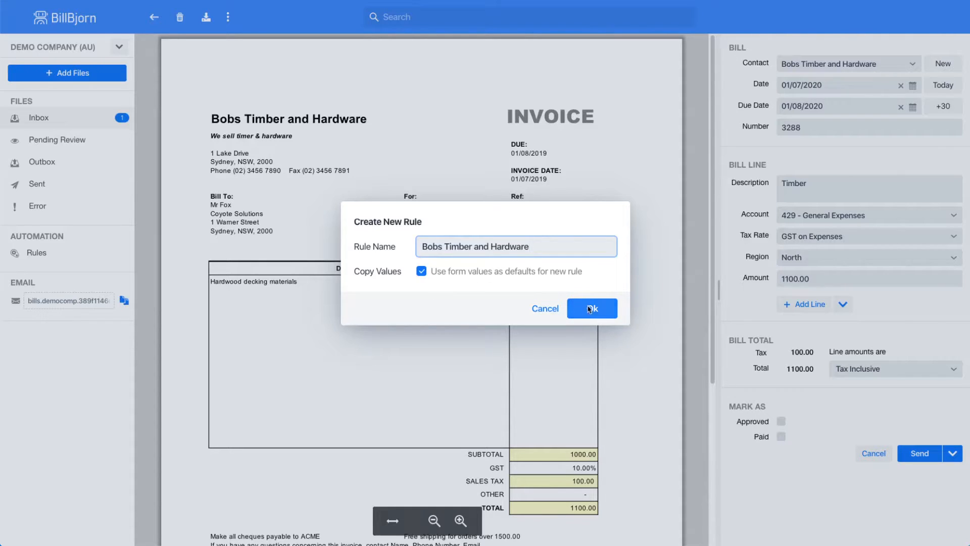
{"action": "left_click", "coordinate": [591, 308]}
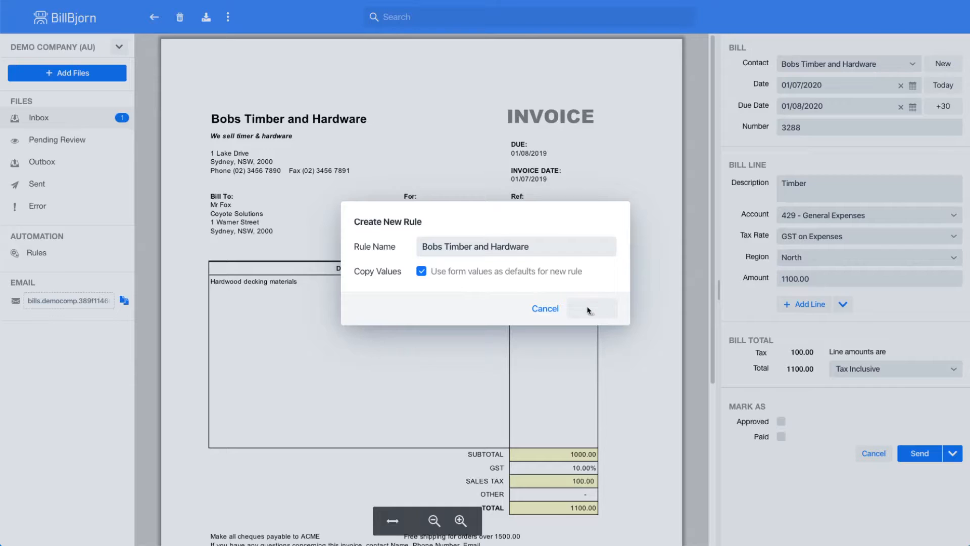
{"action": "left_click", "coordinate": [591, 308]}
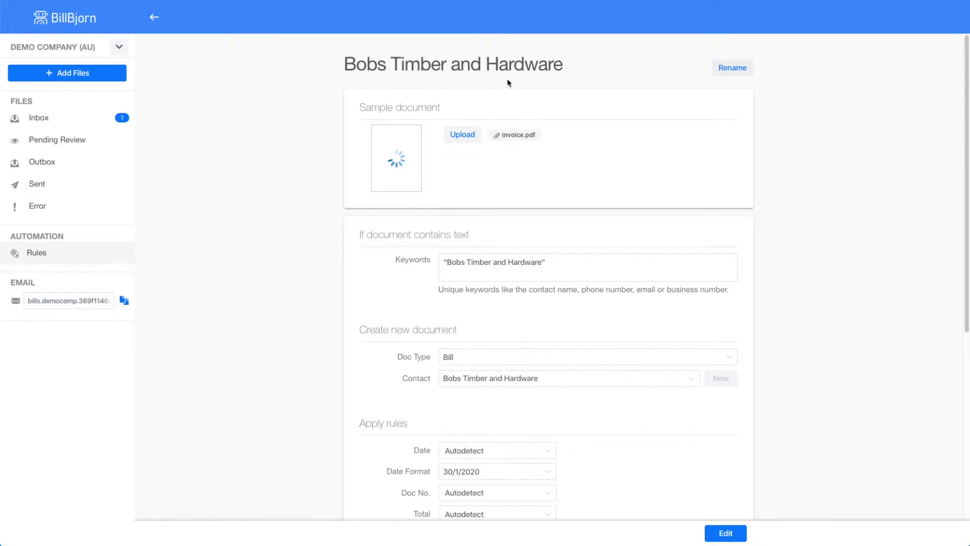
{"action": "mouse_move", "coordinate": [366, 79]}
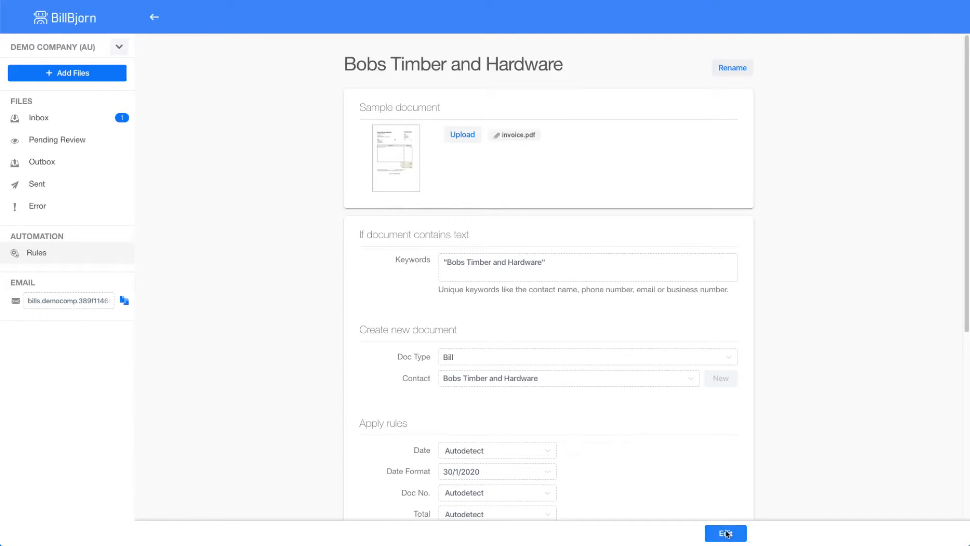
{"action": "left_click", "coordinate": [724, 532]}
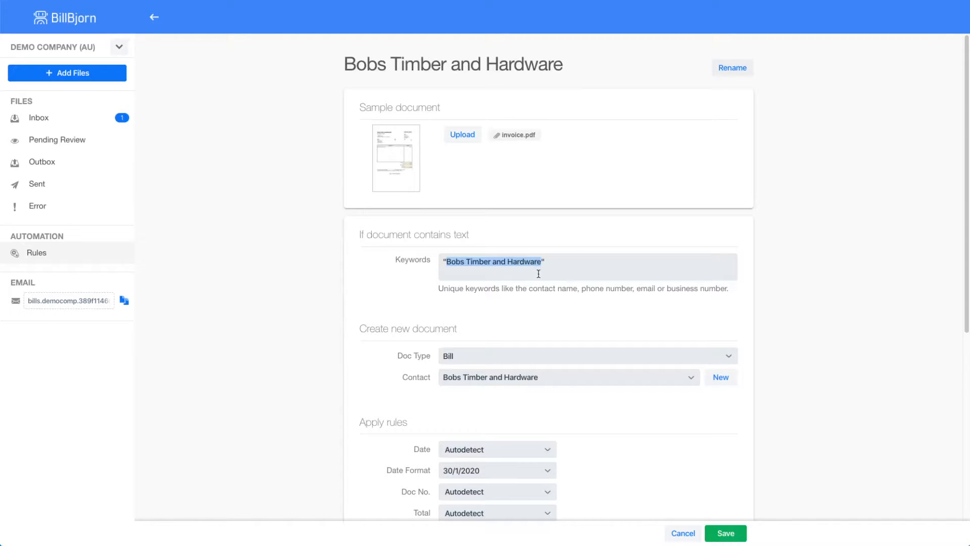
{"action": "mouse_move", "coordinate": [498, 279]}
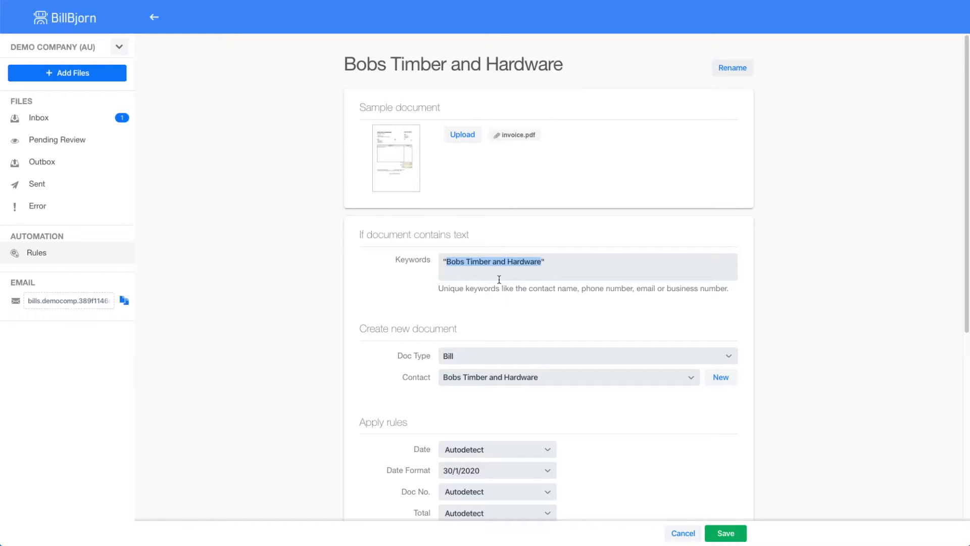
- Review the rule's settings and cancel editing, leaving them unchanged
{"action": "scroll", "scroll_direction": "down", "scroll_amount": 3}
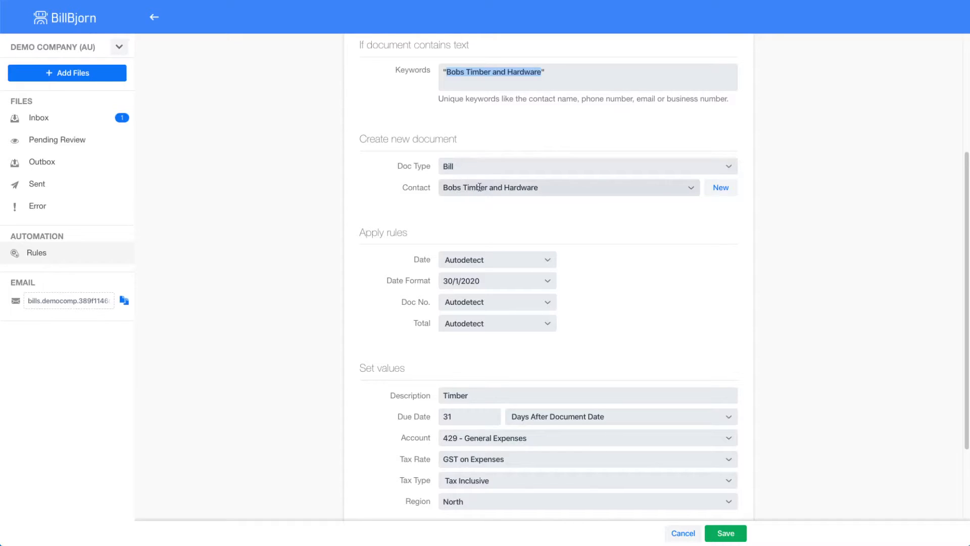
{"action": "mouse_move", "coordinate": [539, 210]}
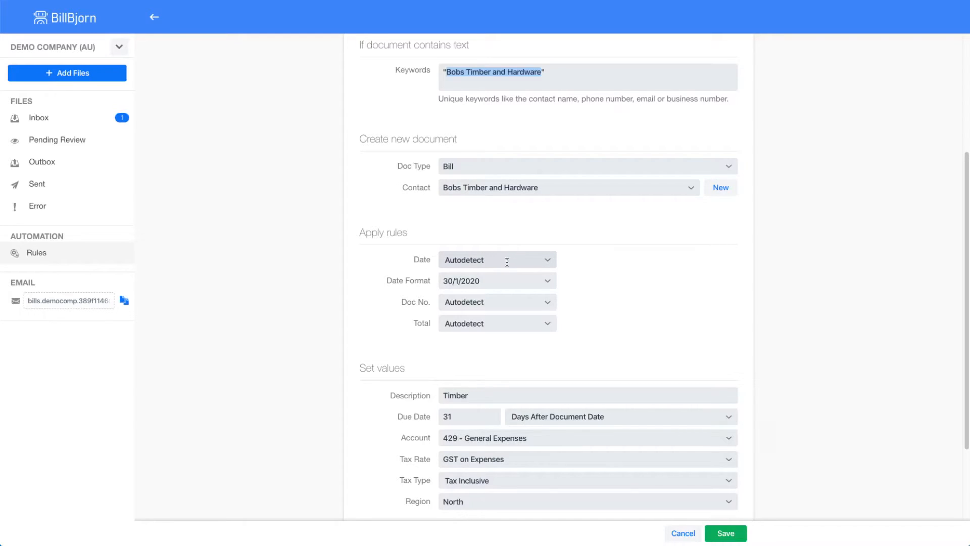
{"action": "mouse_move", "coordinate": [488, 302]}
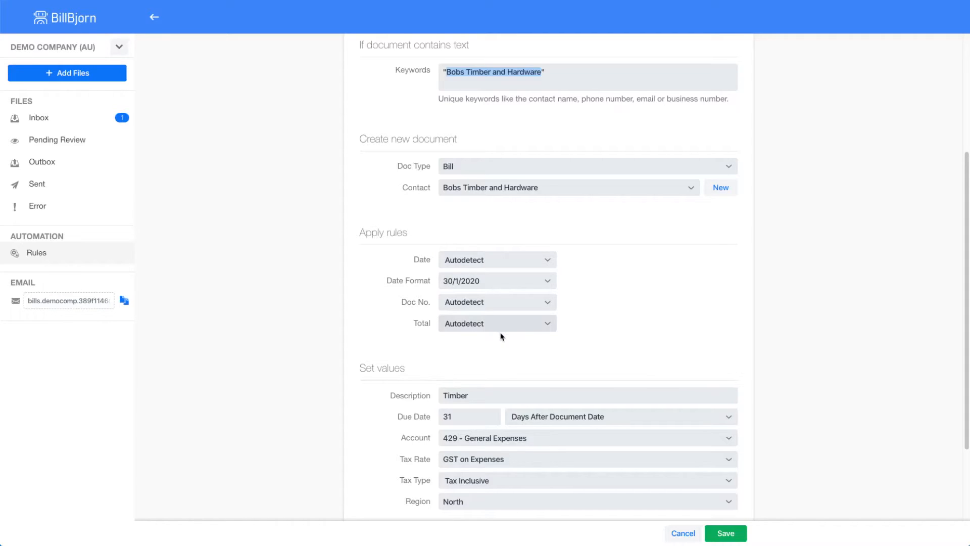
{"action": "scroll", "scroll_direction": "down", "scroll_amount": 3}
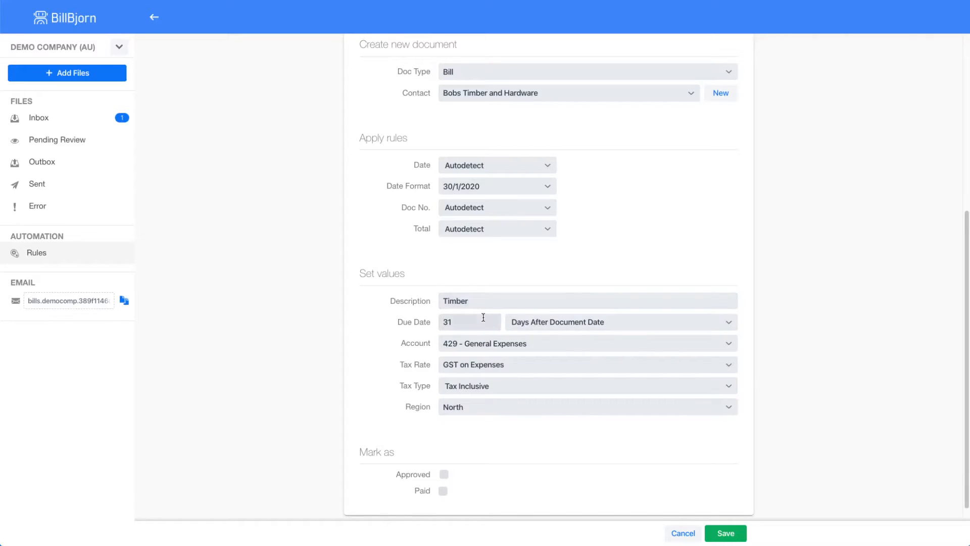
{"action": "mouse_move", "coordinate": [547, 321]}
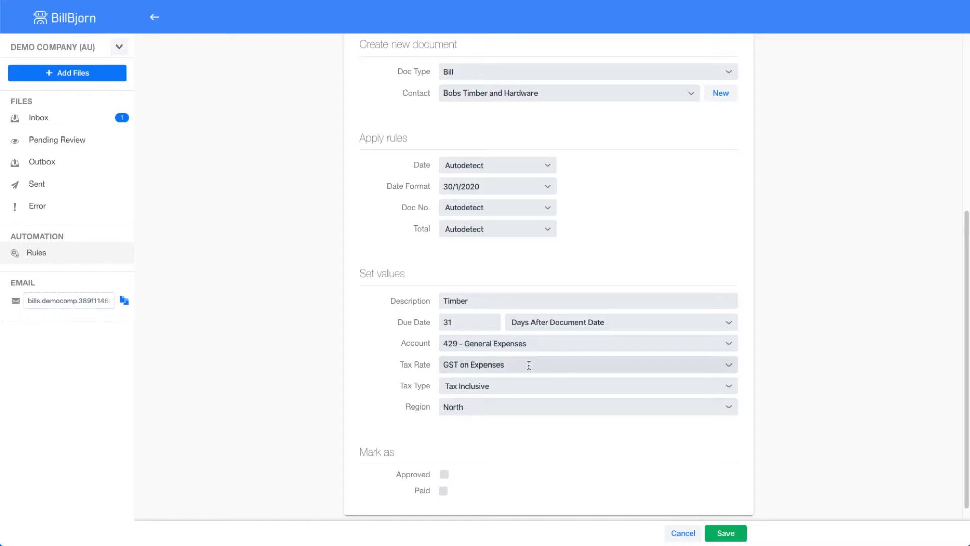
{"action": "mouse_move", "coordinate": [521, 380]}
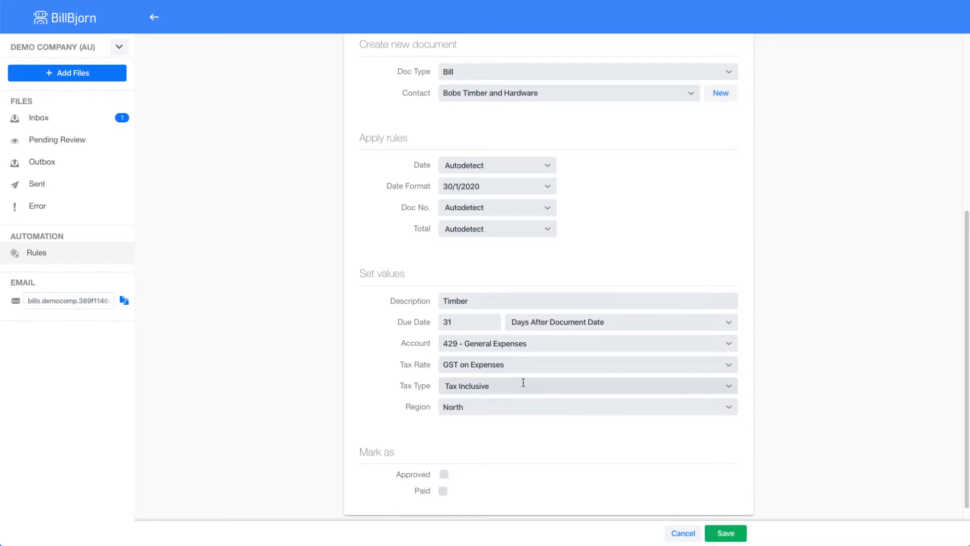
{"action": "mouse_move", "coordinate": [518, 425]}
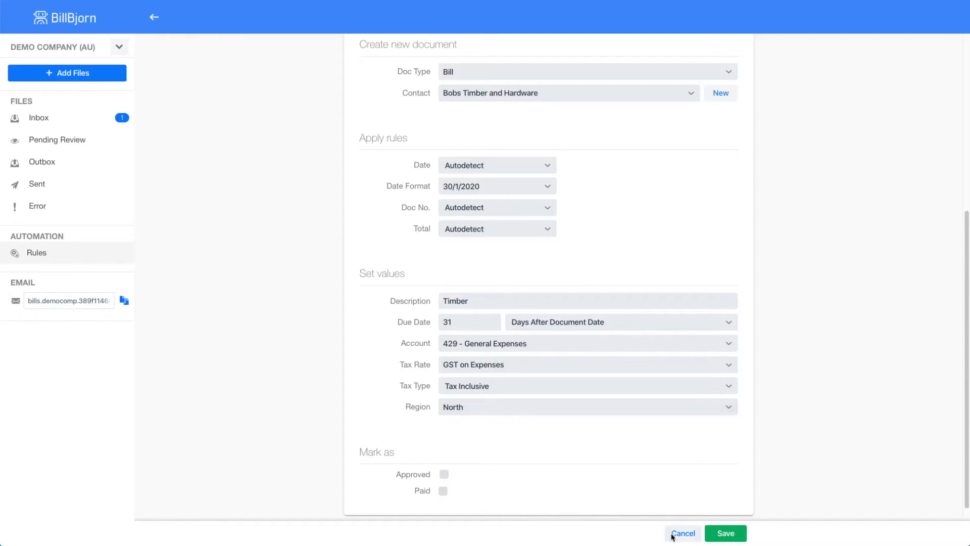
{"action": "left_click", "coordinate": [724, 533]}
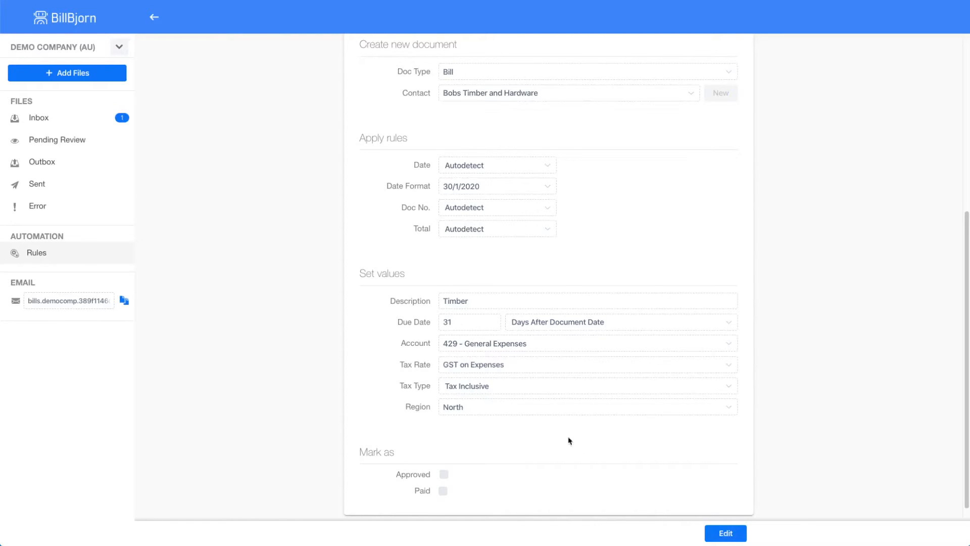
- Resubmit the inbox invoice for processing so the new rule recognises it
{"action": "left_click", "coordinate": [39, 117]}
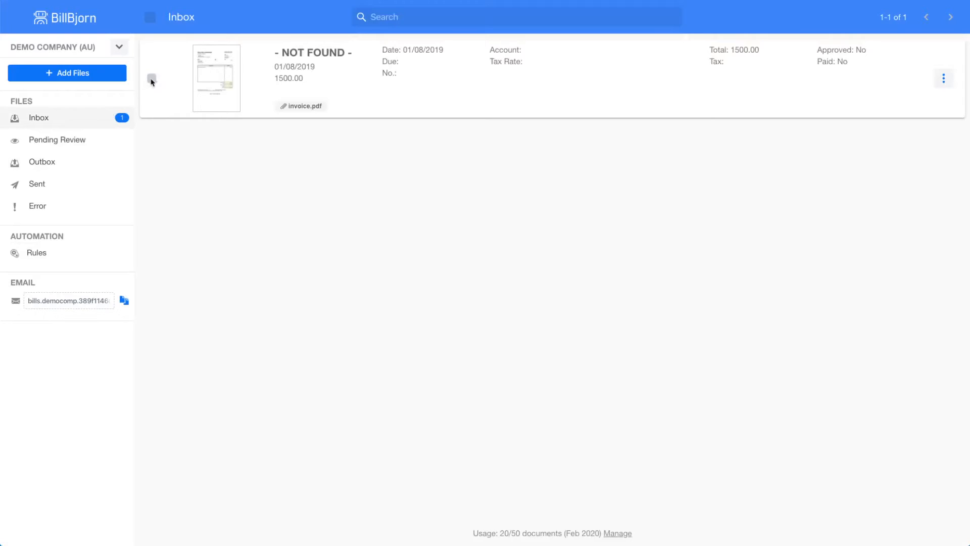
{"action": "left_click", "coordinate": [197, 17]}
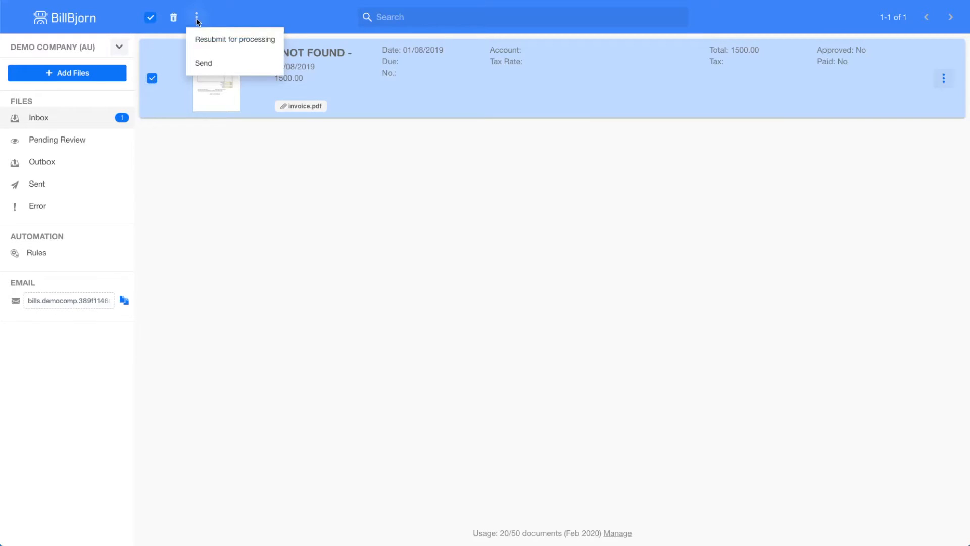
{"action": "left_click", "coordinate": [233, 40]}
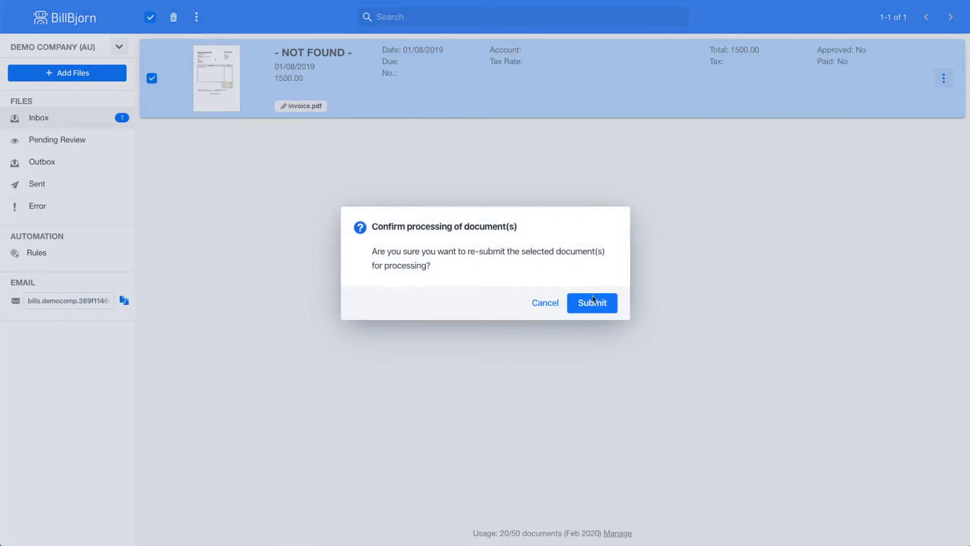
{"action": "left_click", "coordinate": [591, 302]}
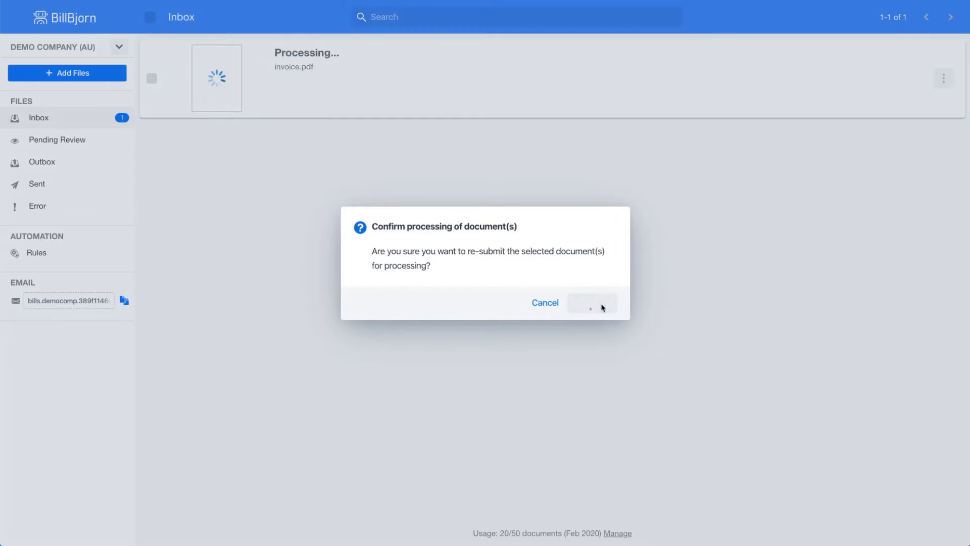
{"action": "left_click", "coordinate": [590, 302]}
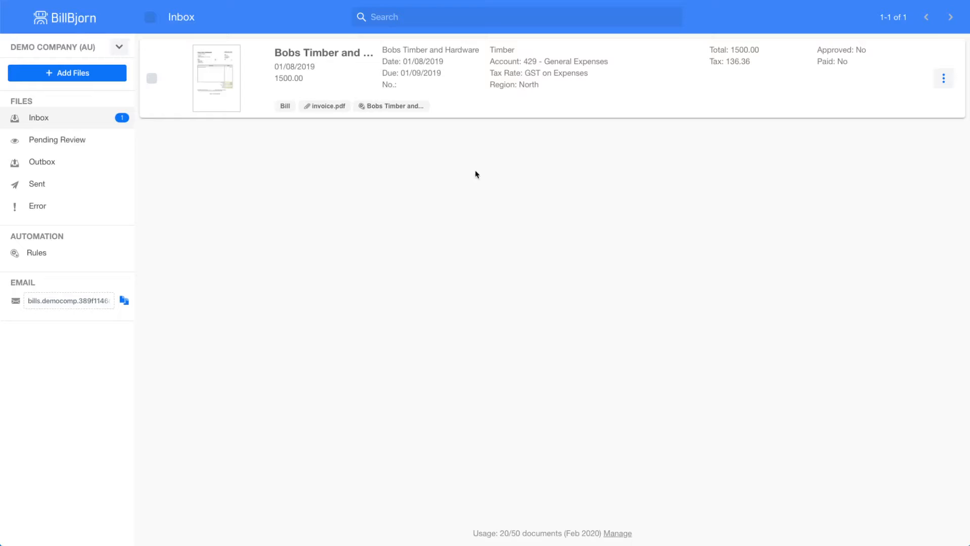
{"action": "mouse_move", "coordinate": [389, 116]}
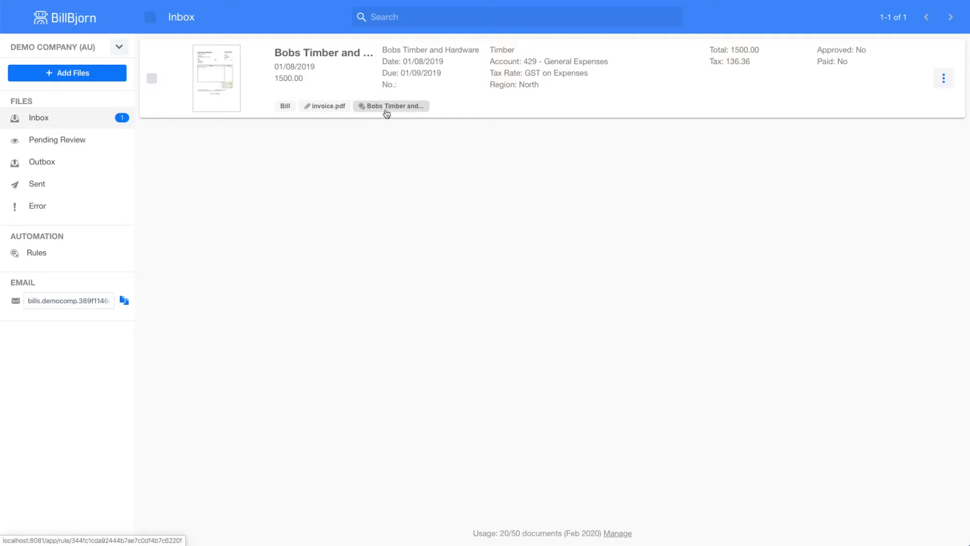
{"action": "mouse_move", "coordinate": [390, 106]}
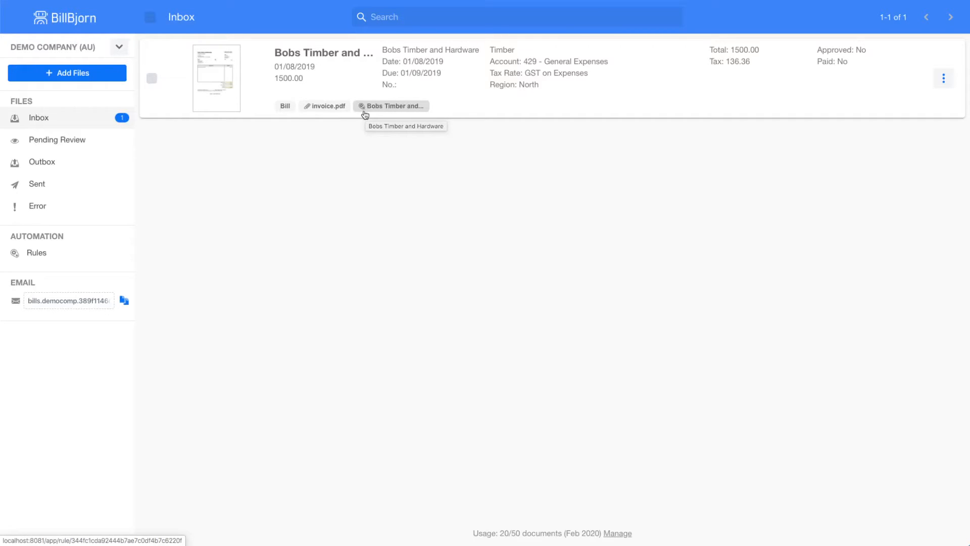
{"action": "mouse_move", "coordinate": [392, 113]}
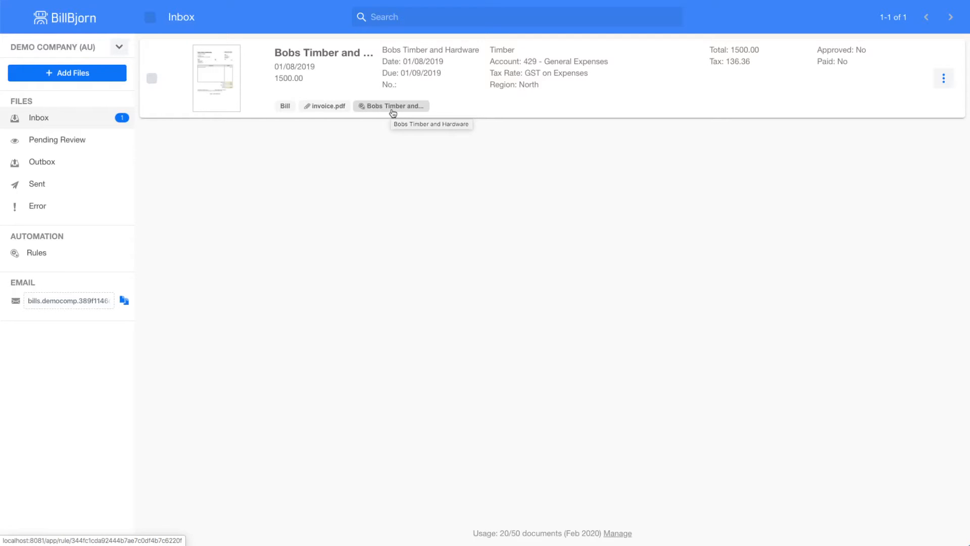
{"action": "mouse_move", "coordinate": [859, 81]}
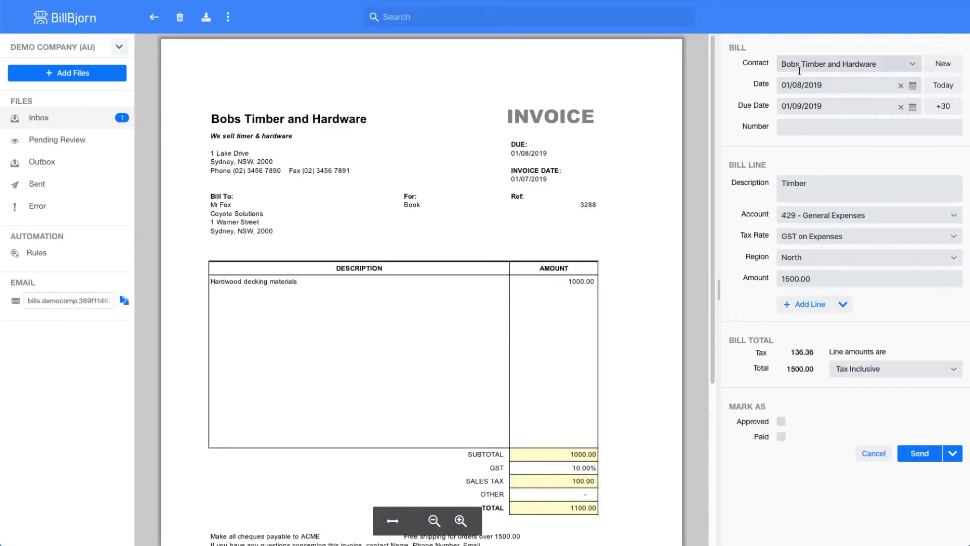
{"action": "mouse_move", "coordinate": [842, 169]}
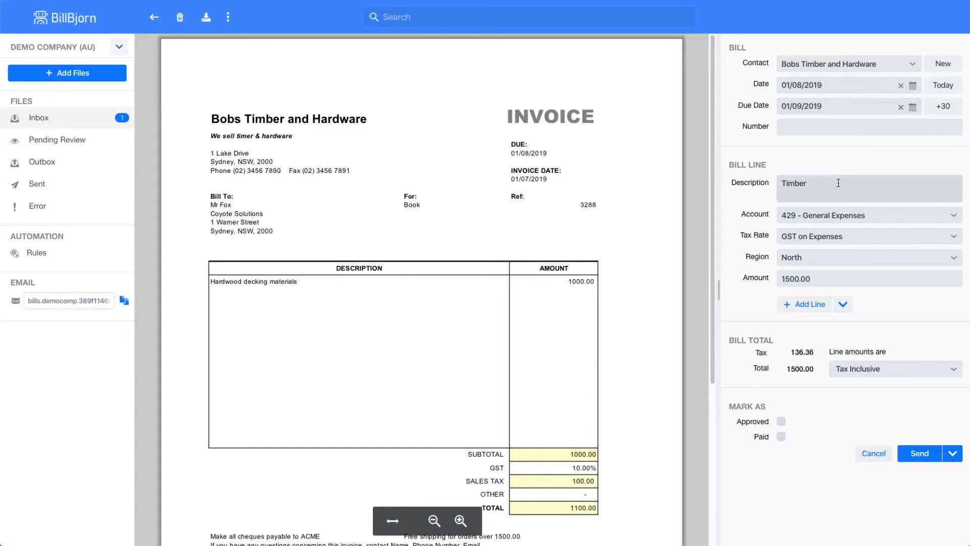
{"action": "mouse_move", "coordinate": [834, 106]}
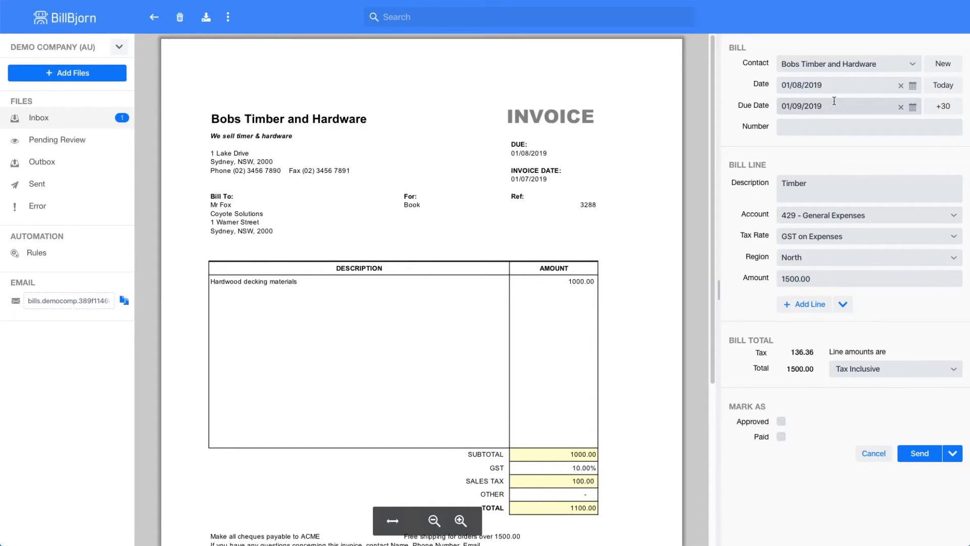
- Open the Bobs Timber and Hardware invoice and bring up its extra actions
{"action": "left_click", "coordinate": [866, 126]}
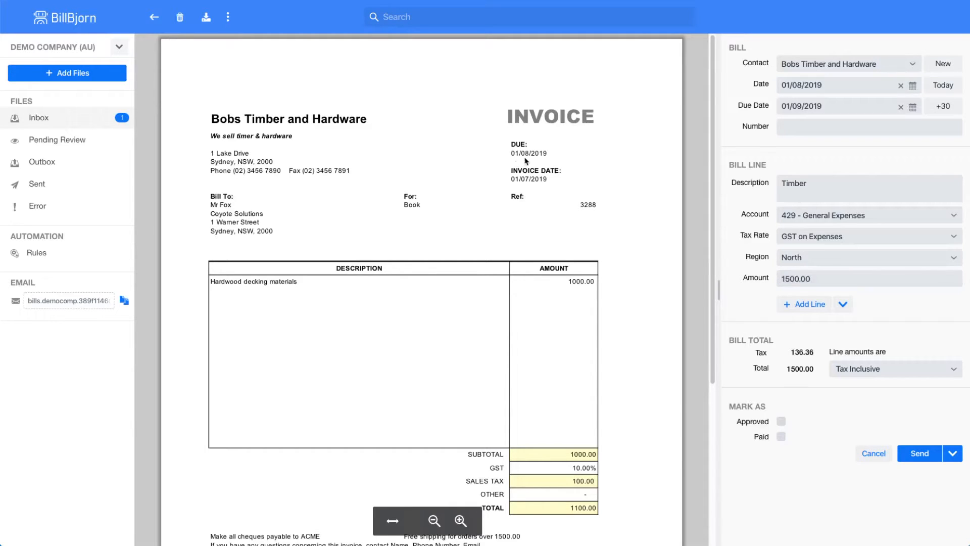
{"action": "mouse_move", "coordinate": [543, 188]}
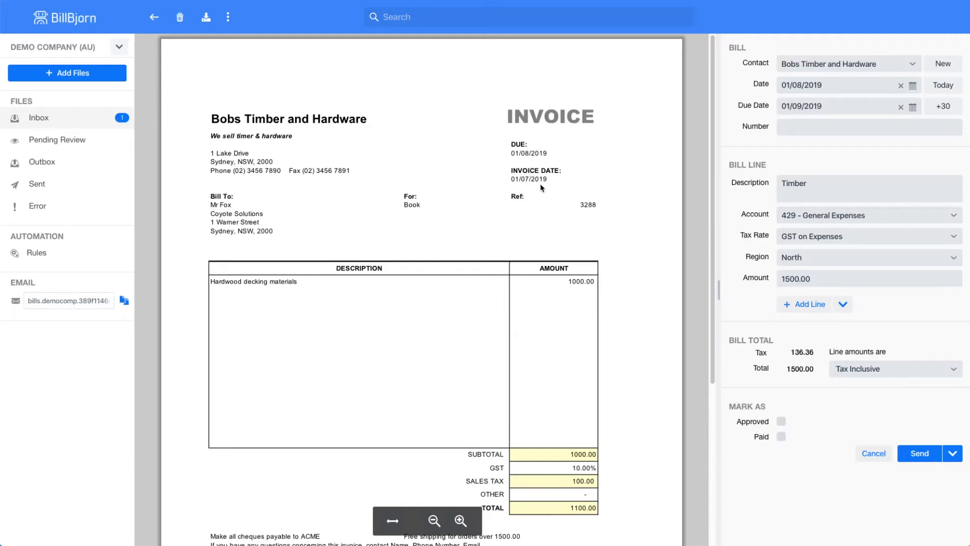
{"action": "mouse_move", "coordinate": [596, 519]}
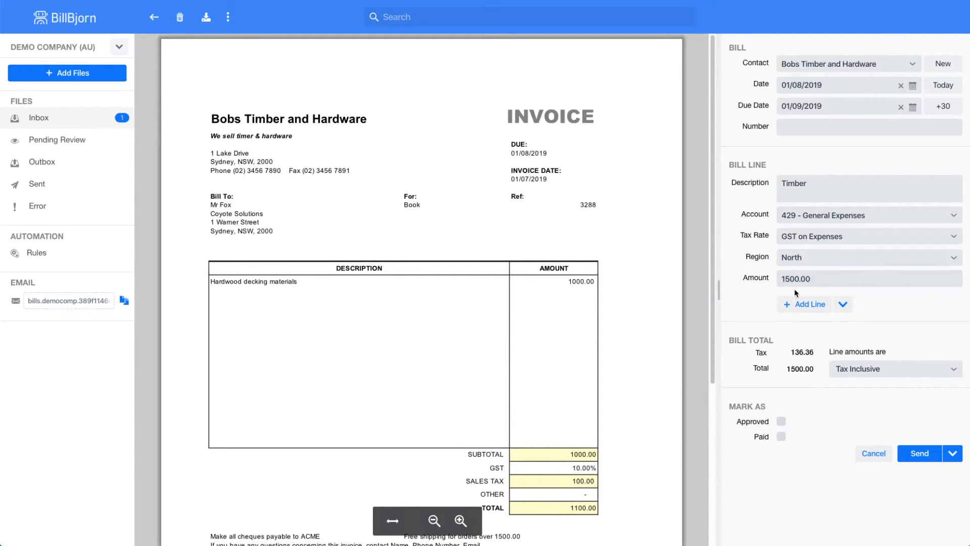
{"action": "mouse_move", "coordinate": [272, 69]}
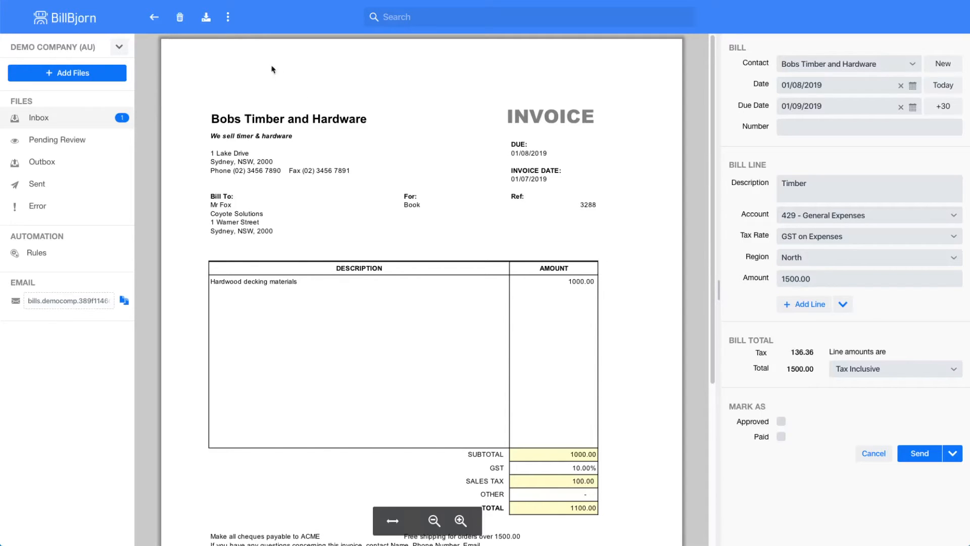
{"action": "left_click", "coordinate": [227, 17]}
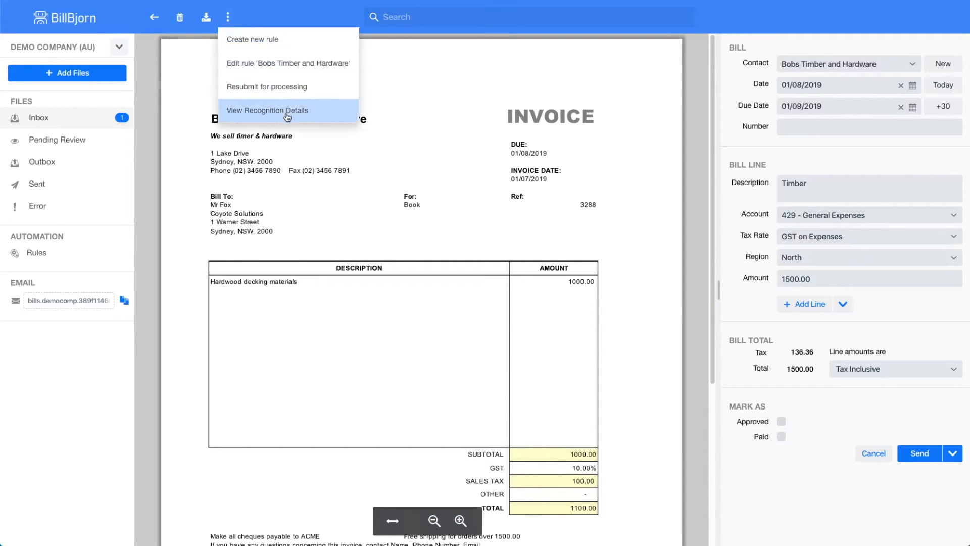
{"action": "left_click", "coordinate": [267, 110]}
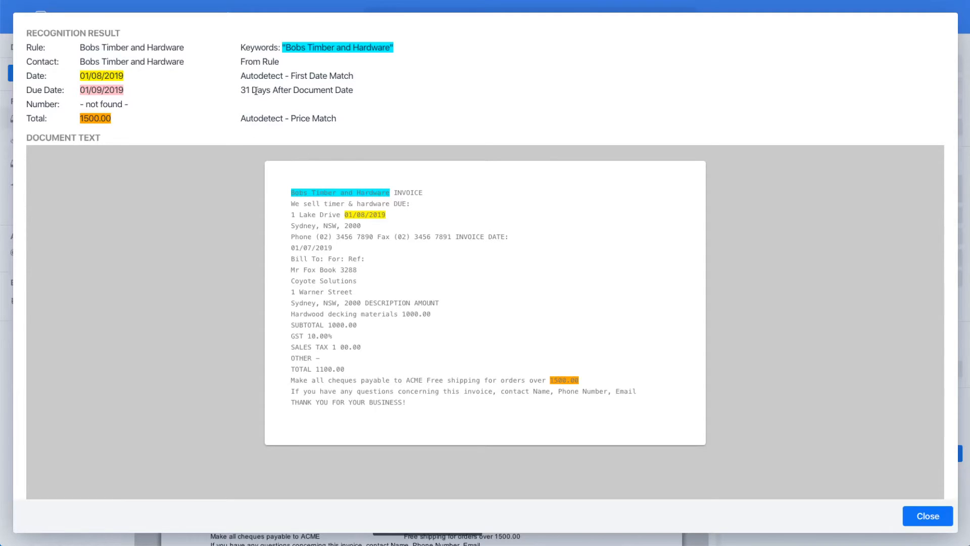
{"action": "left_click", "coordinate": [927, 515]}
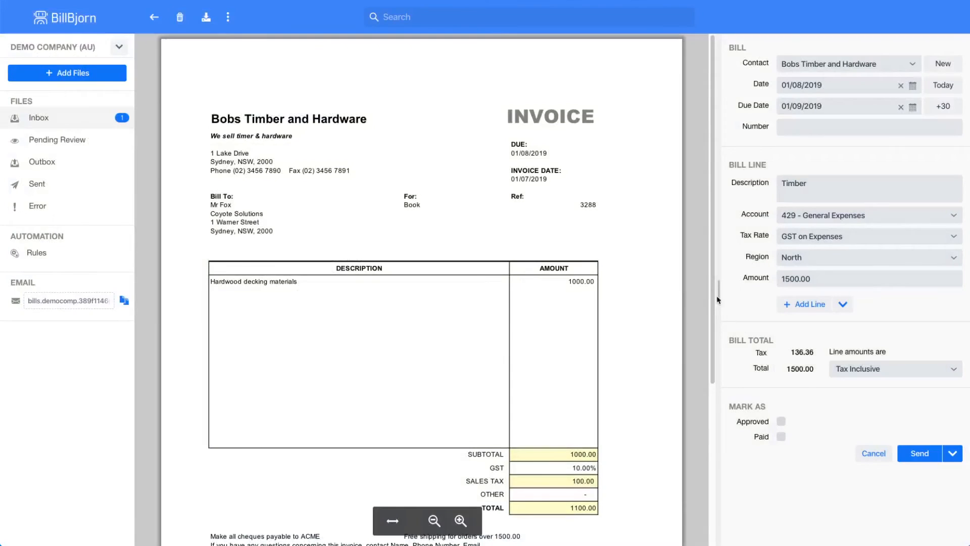
- Review the invoice preview and bring up its actions, including editing the rule
{"action": "scroll", "scroll_direction": "down", "scroll_amount": 3}
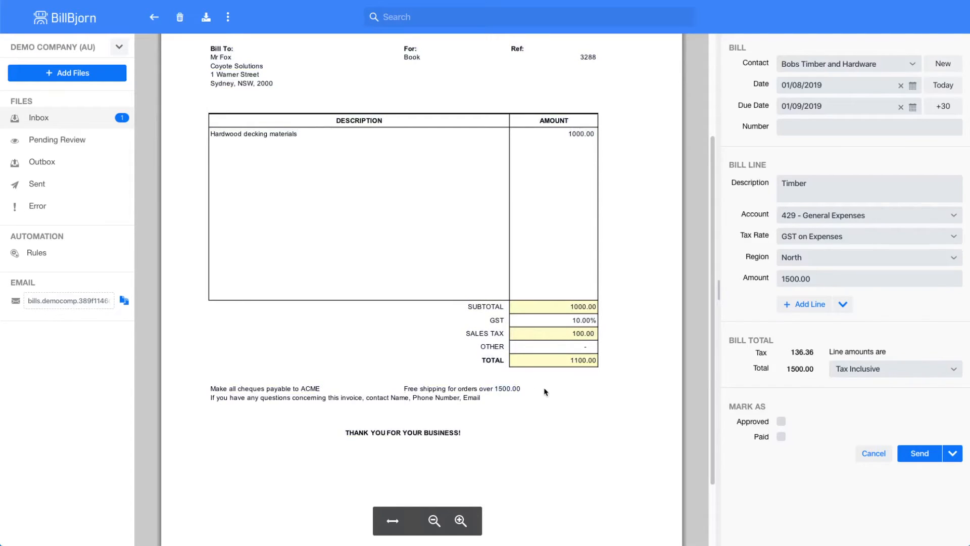
{"action": "scroll", "scroll_direction": "up", "scroll_amount": 3}
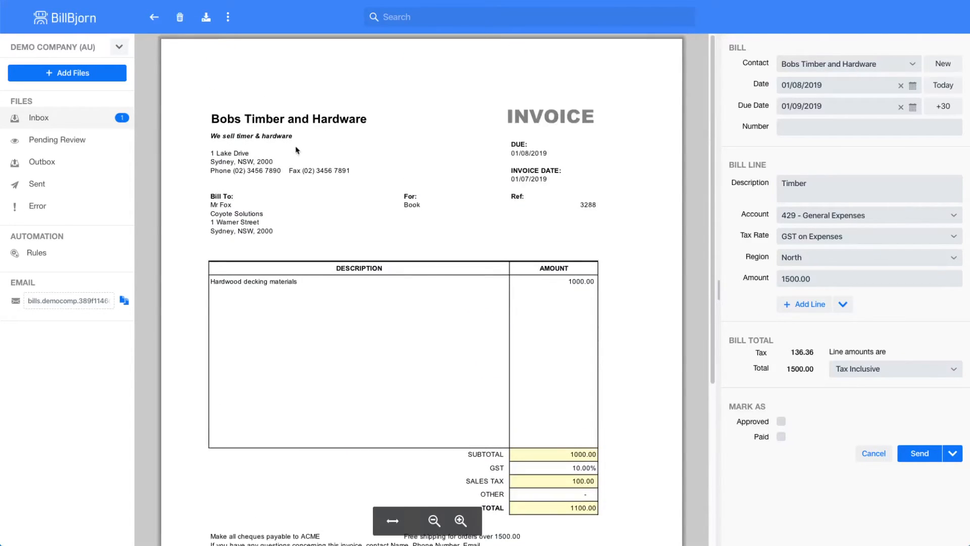
{"action": "left_click", "coordinate": [227, 17]}
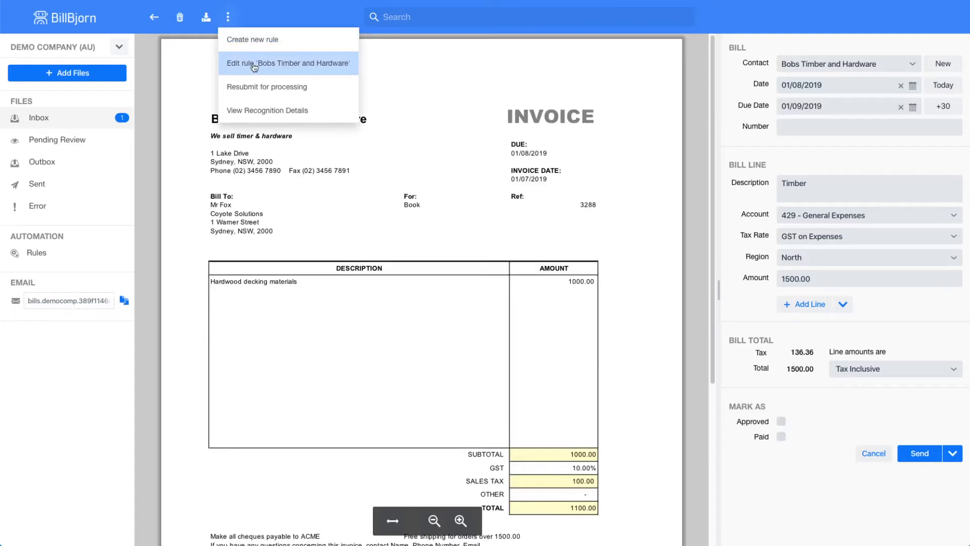
- Edit the Bobs Timber and Hardware rule and reach its Date detection options
{"action": "left_click", "coordinate": [286, 63]}
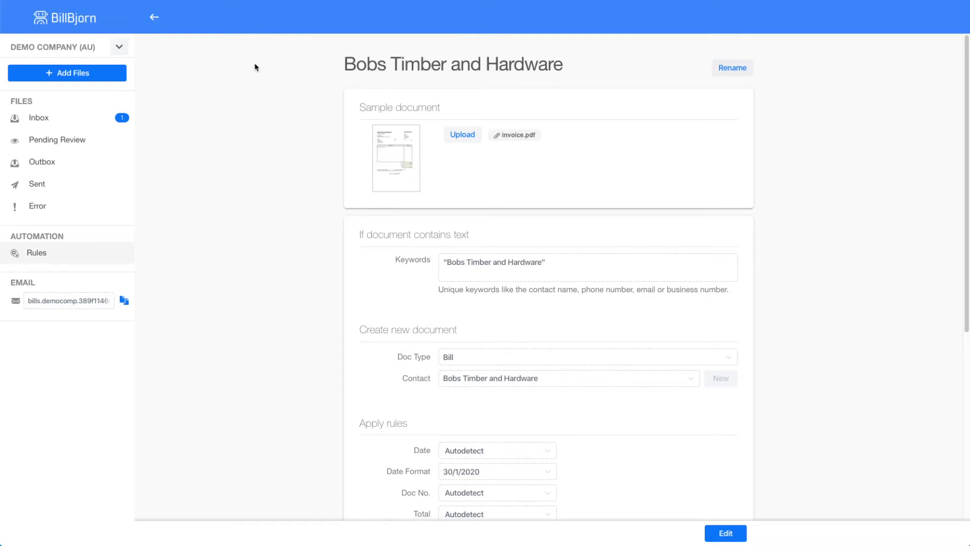
{"action": "mouse_move", "coordinate": [692, 522]}
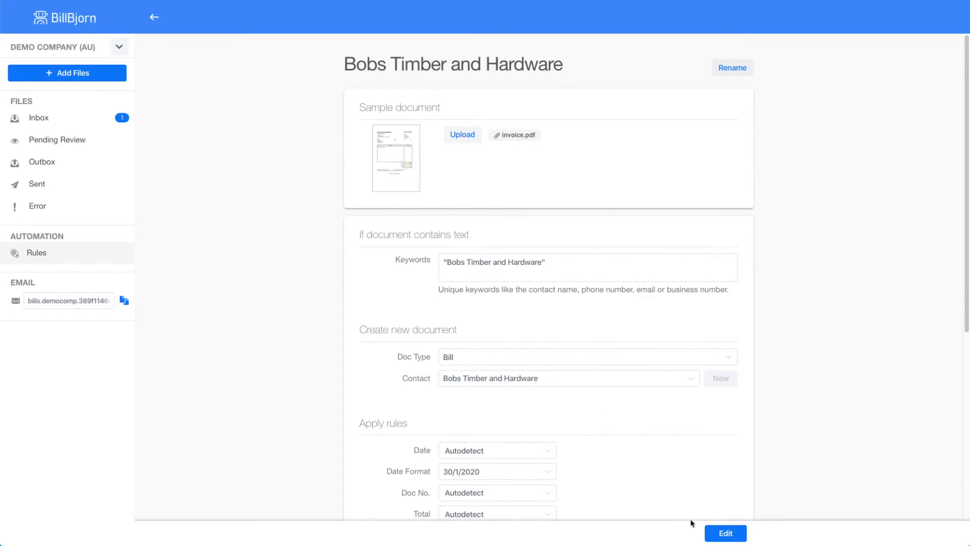
{"action": "left_click", "coordinate": [725, 533]}
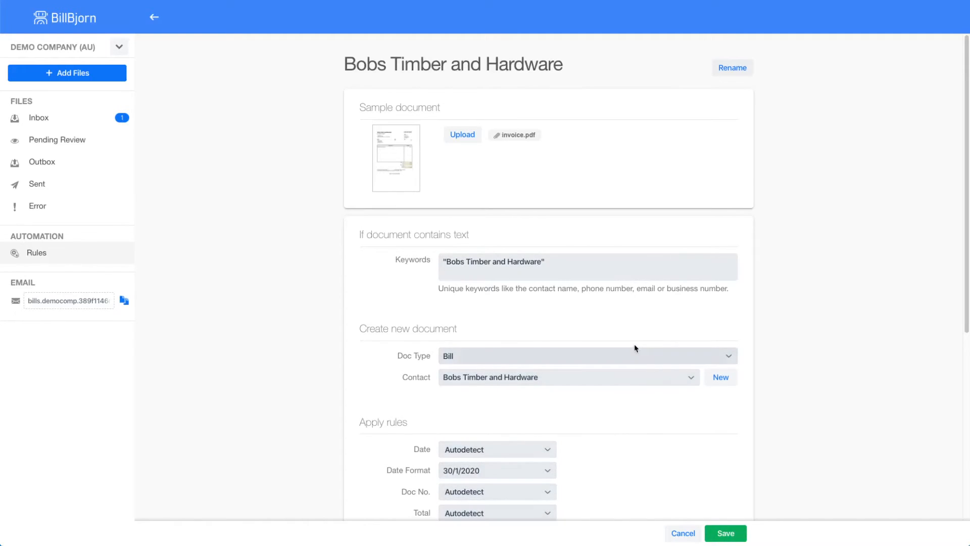
{"action": "scroll", "scroll_direction": "down", "scroll_amount": 3}
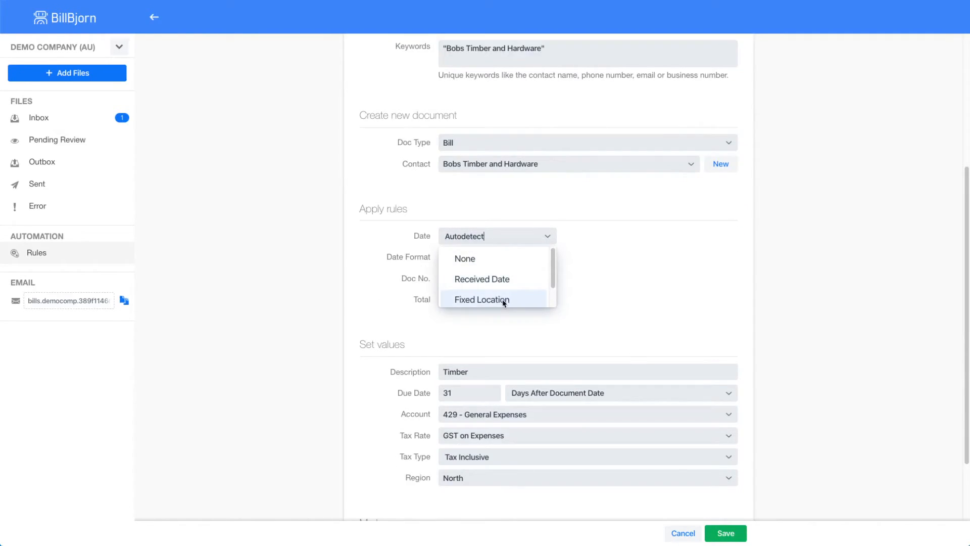
- Set Date to Fixed Location, boxed over the invoice-date area of the sample invoice
{"action": "left_click", "coordinate": [484, 300]}
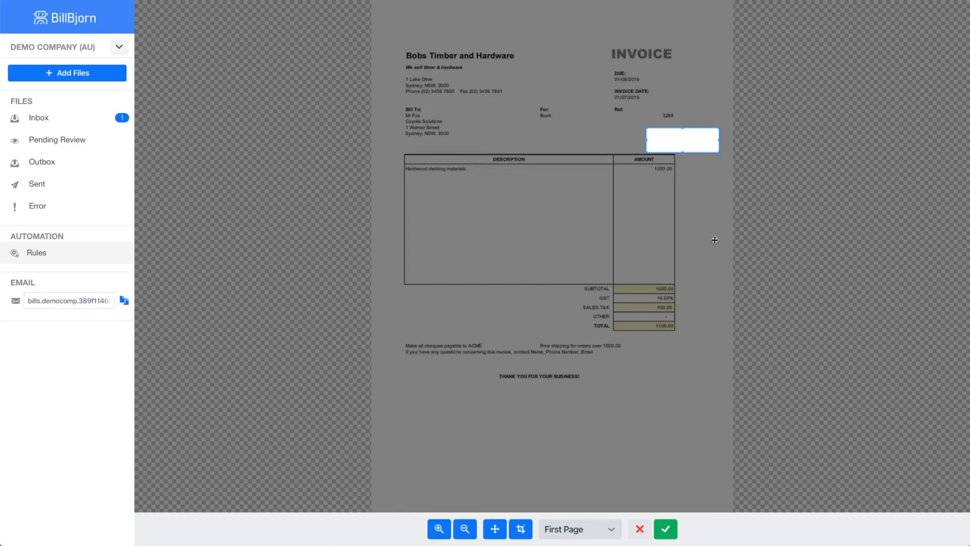
{"action": "left_click", "coordinate": [438, 528]}
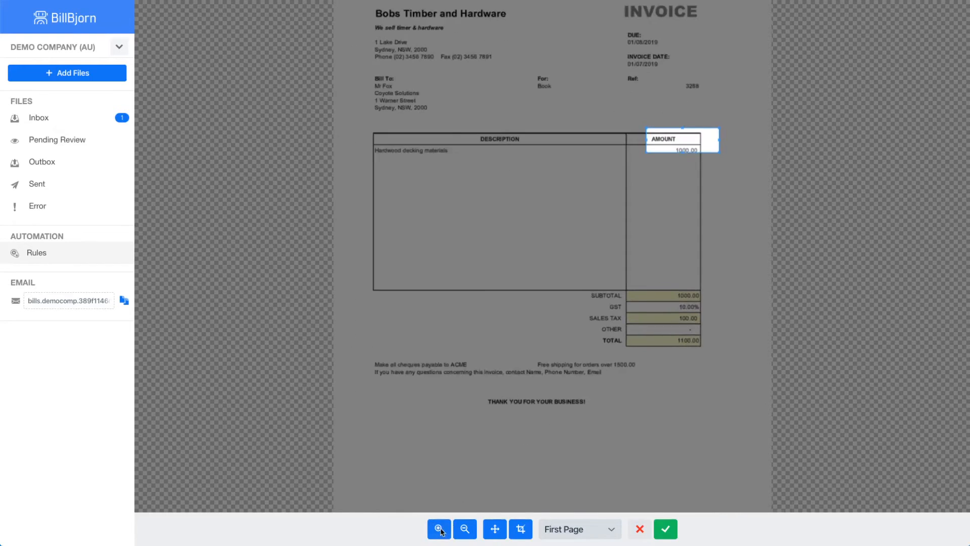
{"action": "left_click", "coordinate": [438, 528]}
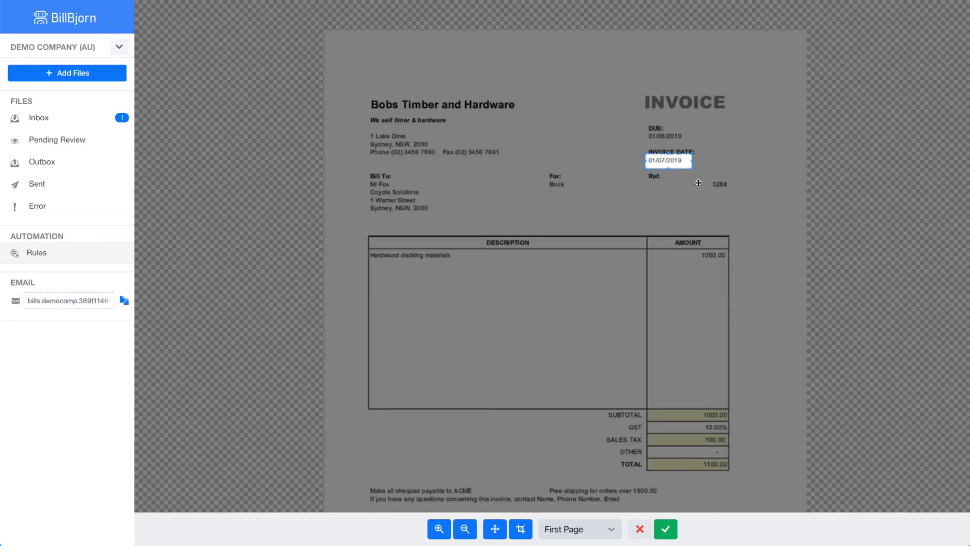
{"action": "mouse_move", "coordinate": [706, 299]}
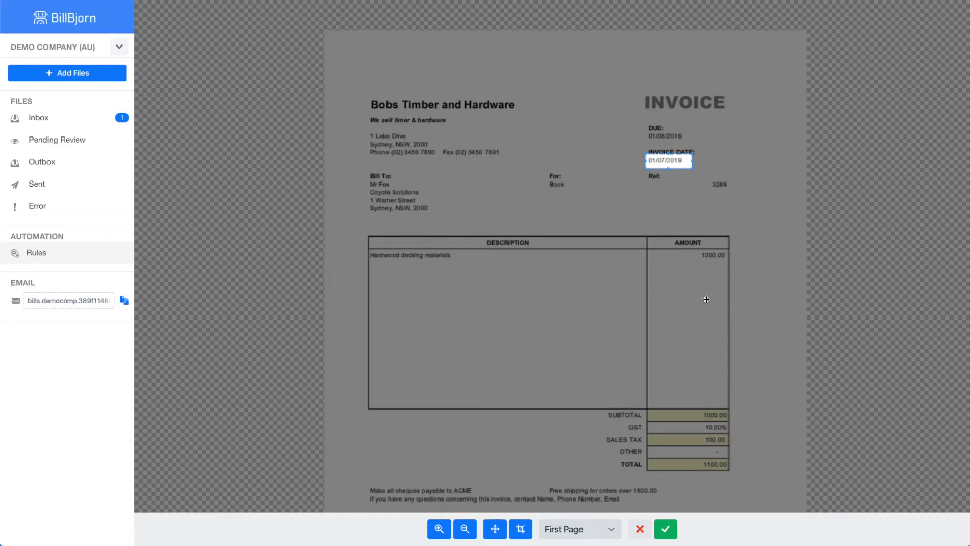
{"action": "mouse_move", "coordinate": [654, 313]}
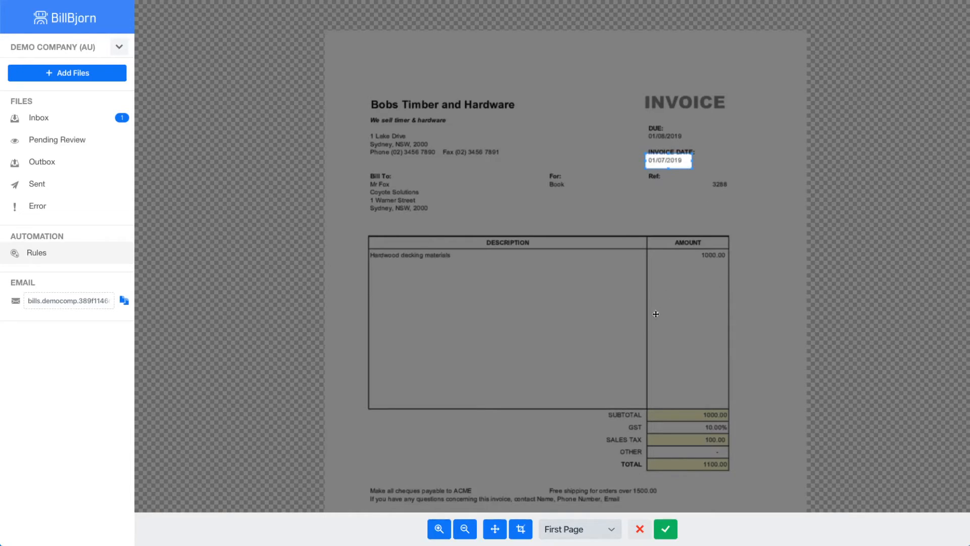
{"action": "left_click", "coordinate": [578, 529]}
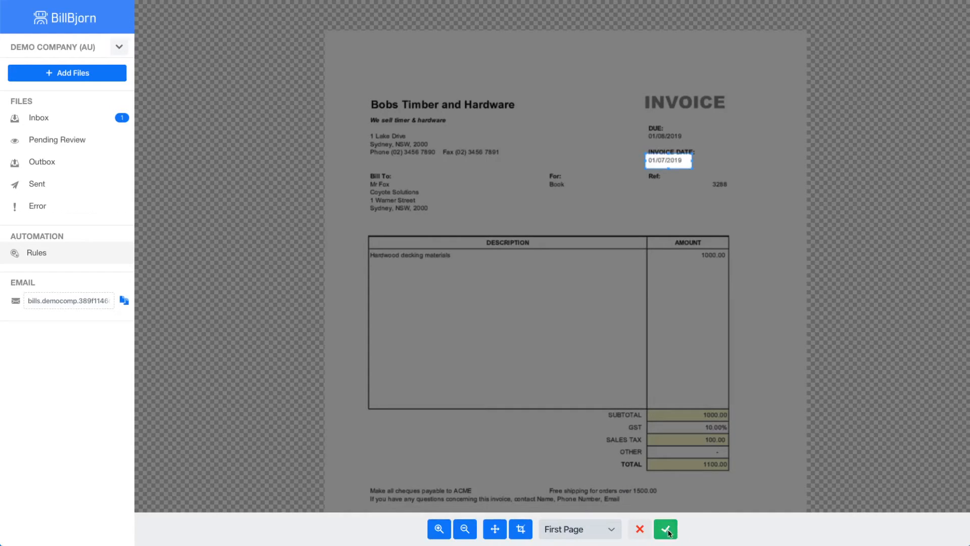
{"action": "left_click", "coordinate": [665, 529]}
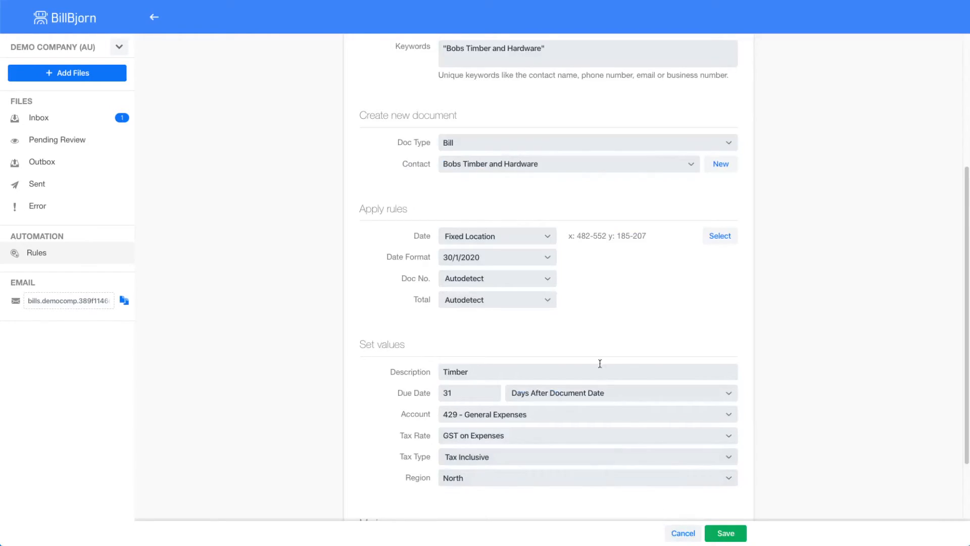
- Set Doc No. to Fixed Location with the selection box over Ref number 3288
{"action": "left_click", "coordinate": [495, 299]}
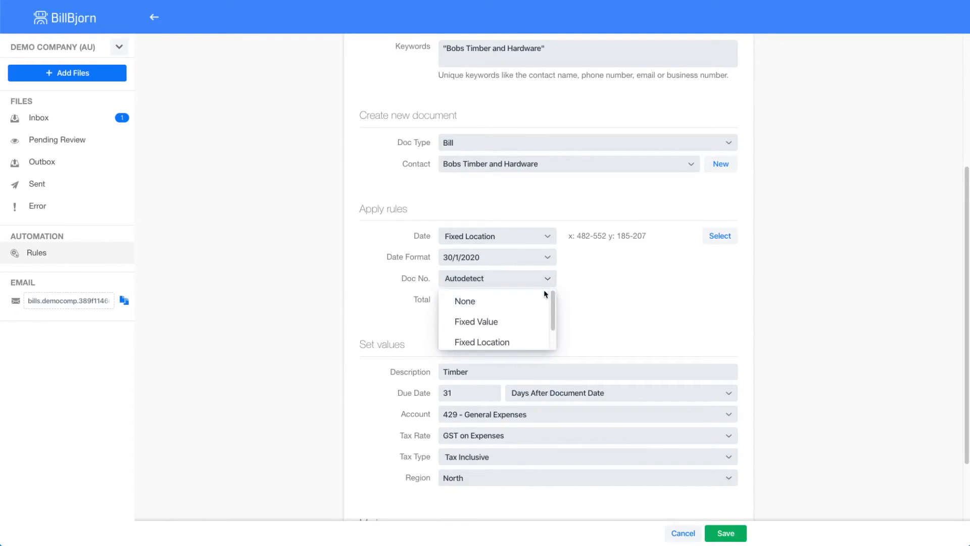
{"action": "left_click", "coordinate": [481, 343]}
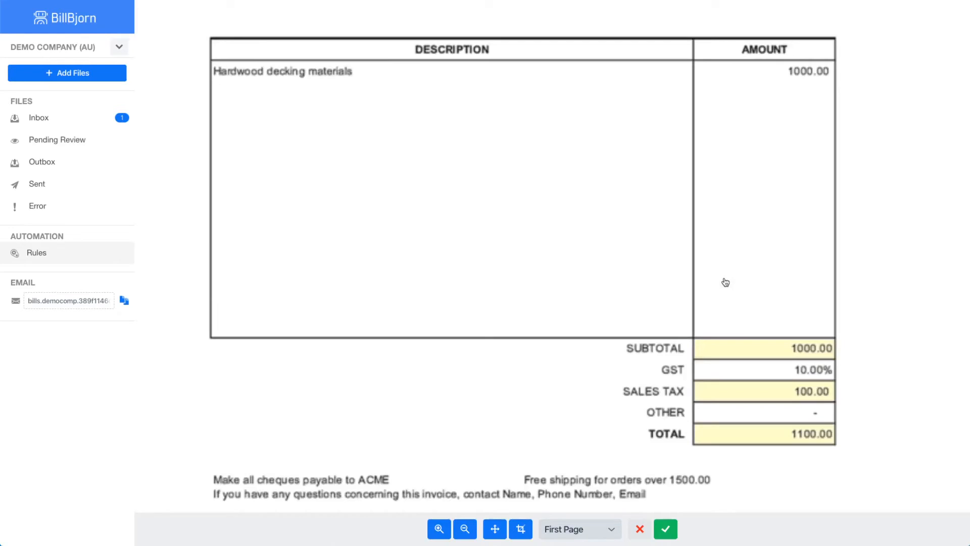
{"action": "left_click", "coordinate": [464, 532]}
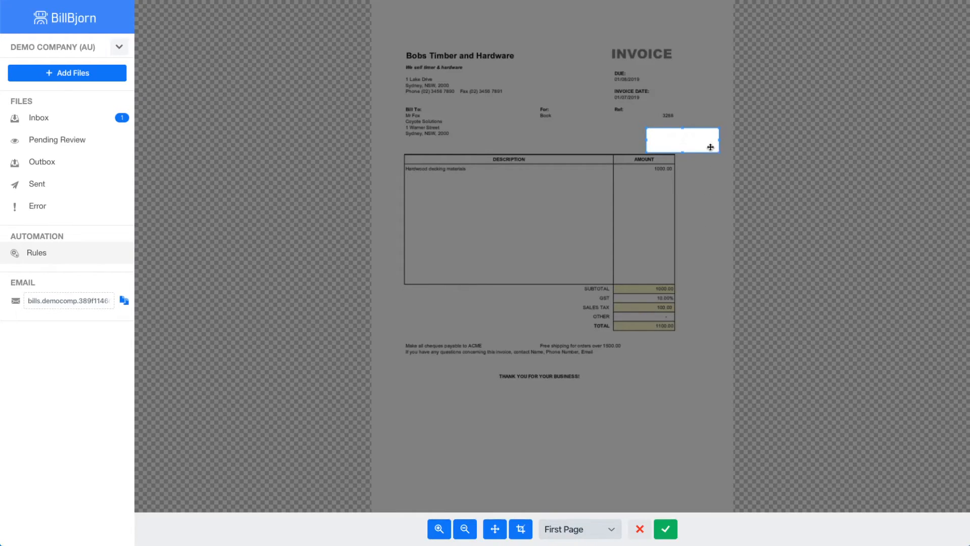
{"action": "left_click_drag", "start_coordinate": [682, 140], "coordinate": [682, 137]}
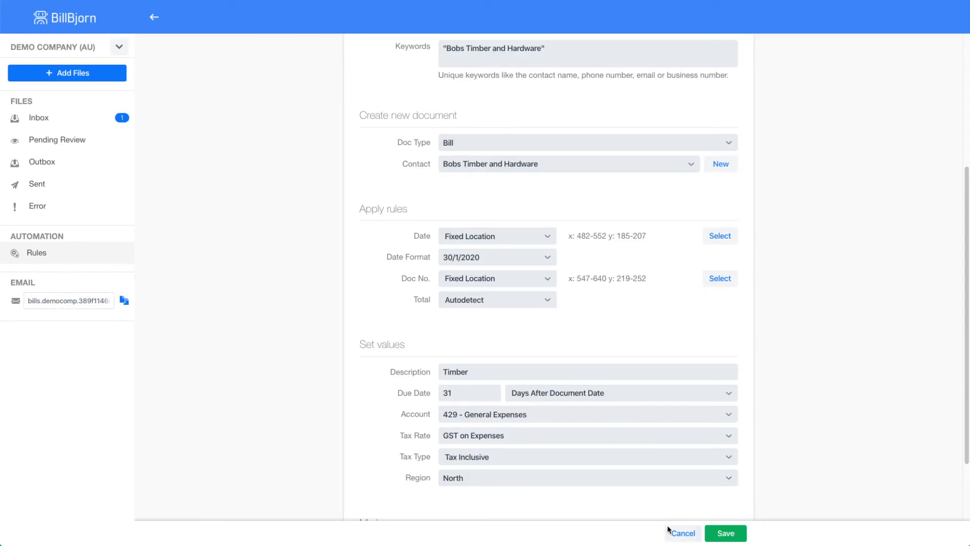
- Set Total to Fixed Value of 50, confirm it, and show the total choices again
{"action": "left_click", "coordinate": [495, 299]}
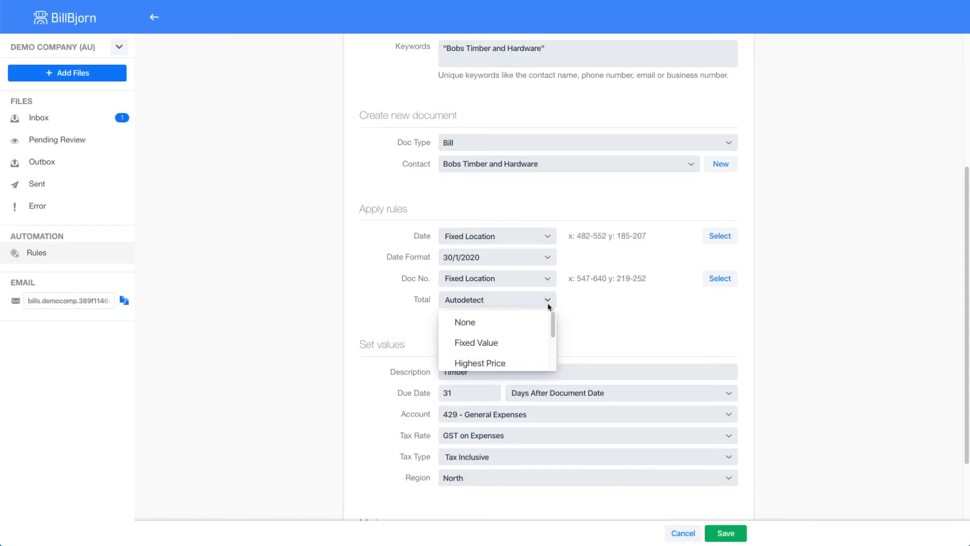
{"action": "left_click", "coordinate": [476, 343]}
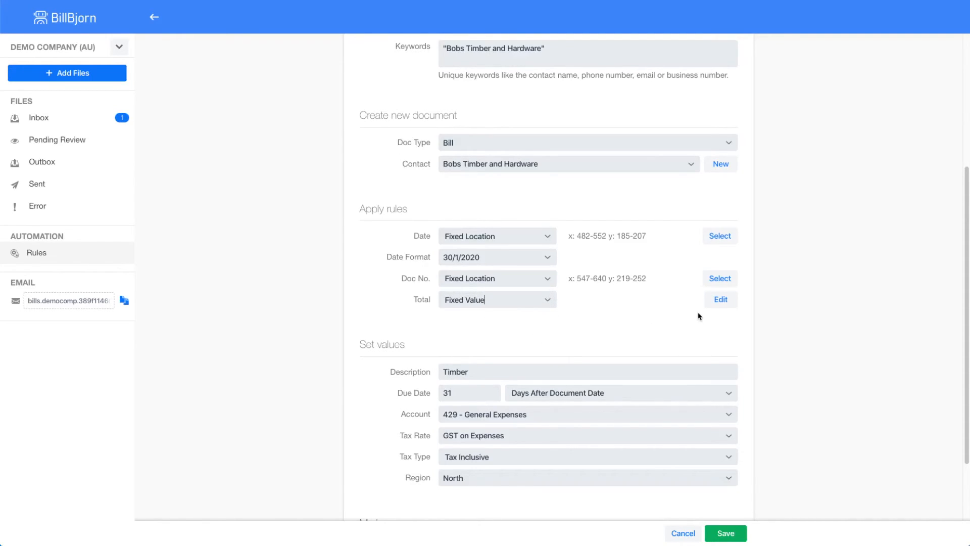
{"action": "mouse_move", "coordinate": [720, 302]}
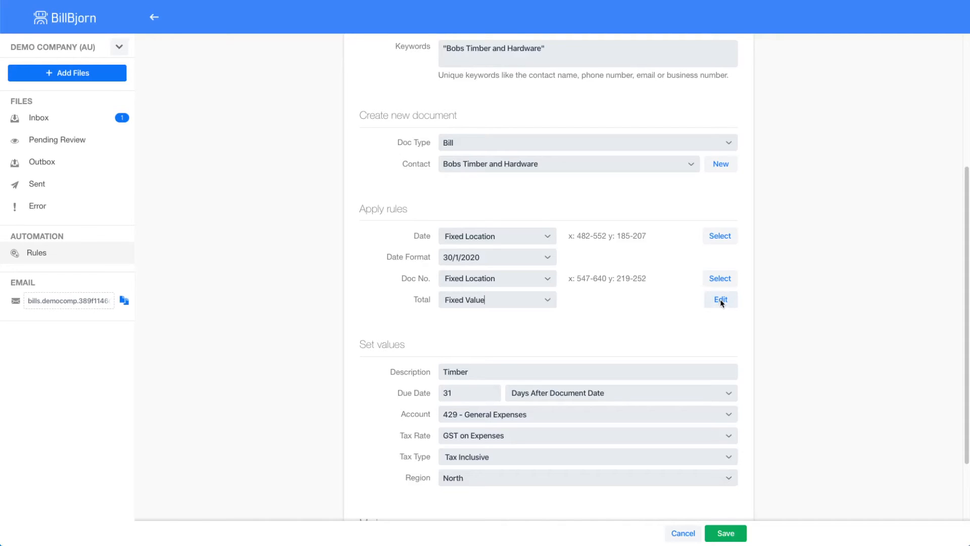
{"action": "left_click", "coordinate": [719, 299]}
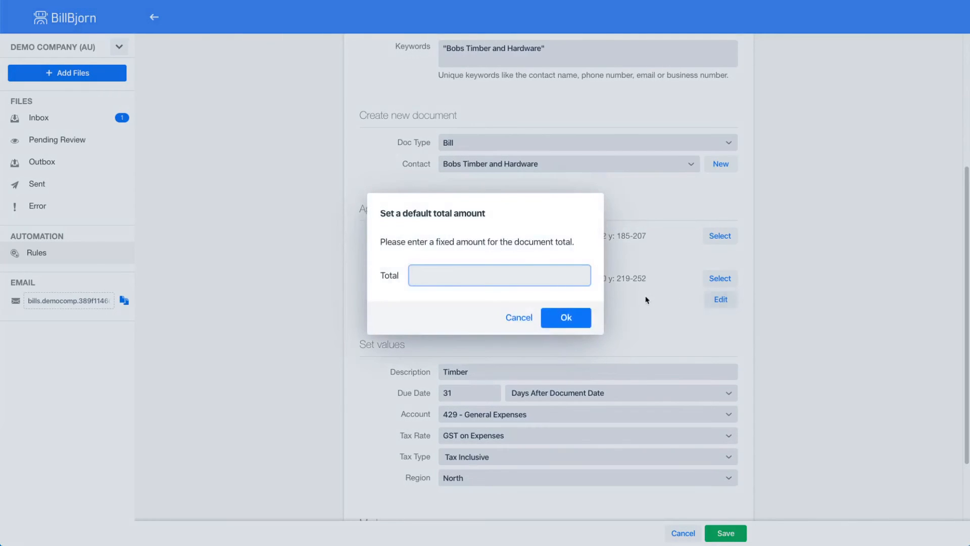
{"action": "type", "text": "50"}
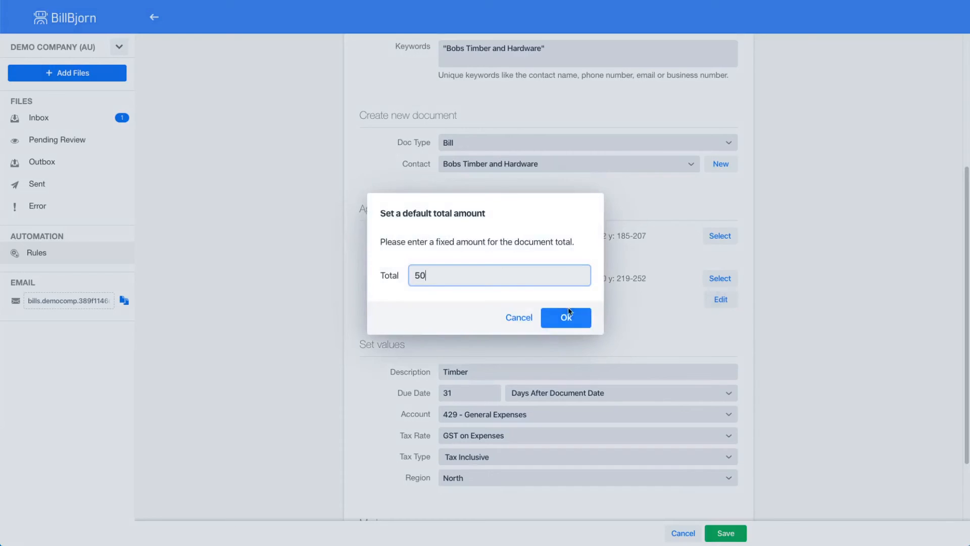
{"action": "left_click", "coordinate": [564, 317]}
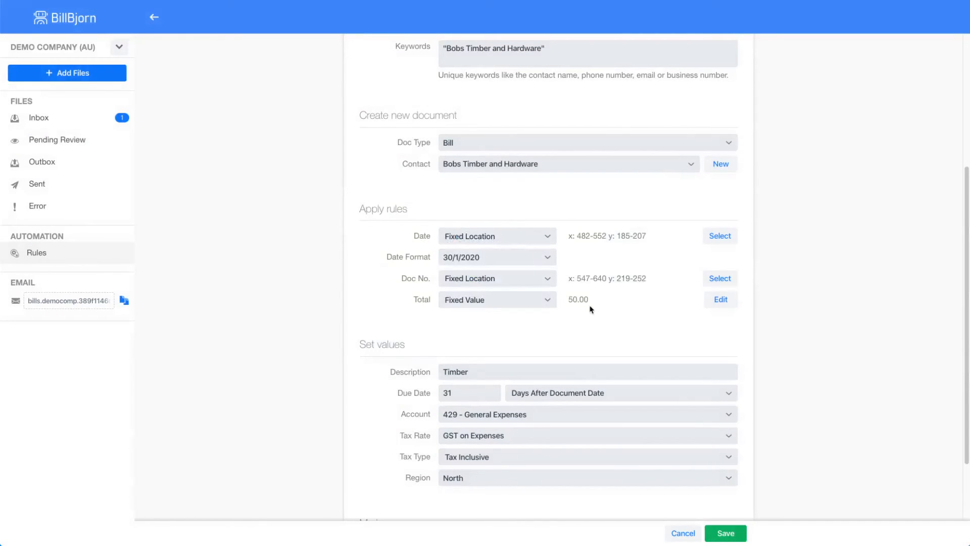
{"action": "left_click", "coordinate": [495, 299]}
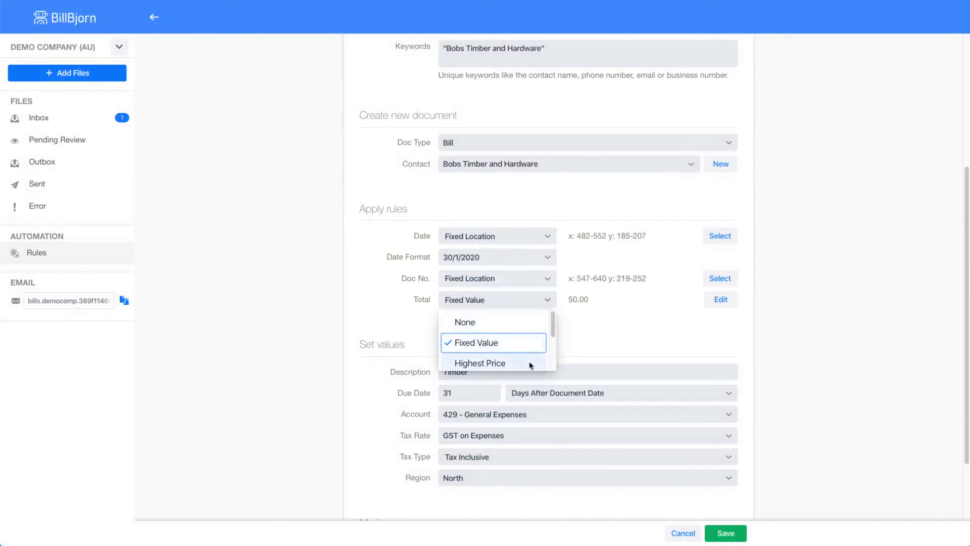
- Switch Total to Fixed Location boxed on the 1100.00 TOTAL amount and save the rule
{"action": "scroll", "scroll_direction": "down", "scroll_amount": 3}
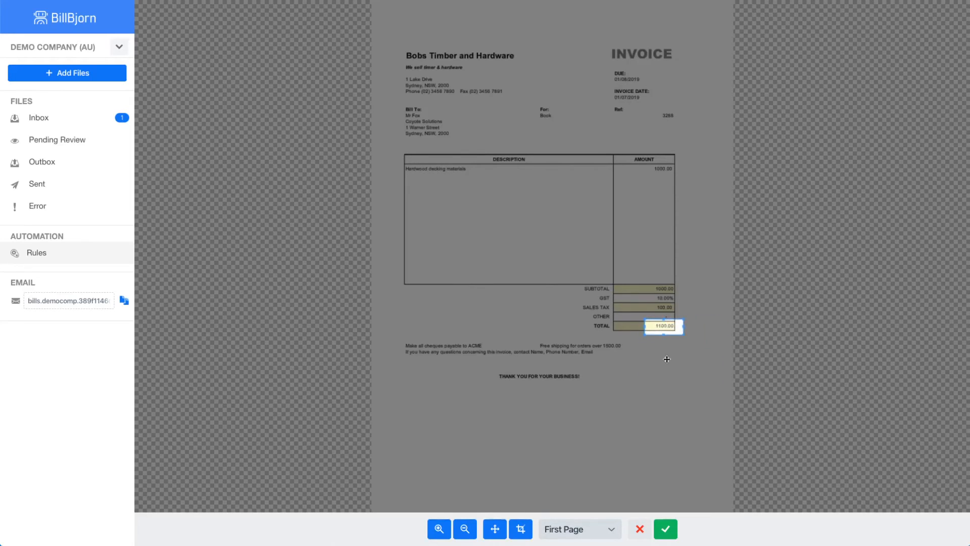
{"action": "left_click", "coordinate": [664, 528]}
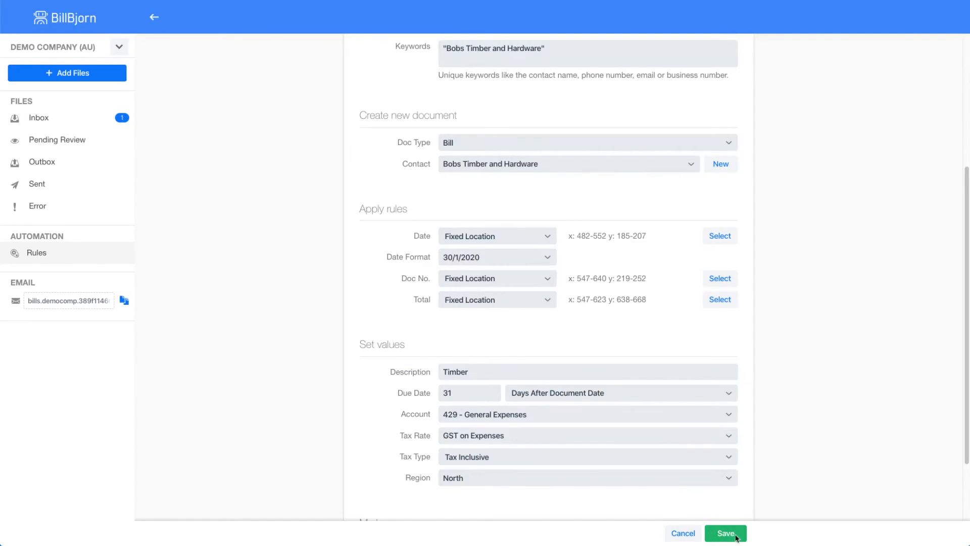
{"action": "left_click", "coordinate": [725, 532]}
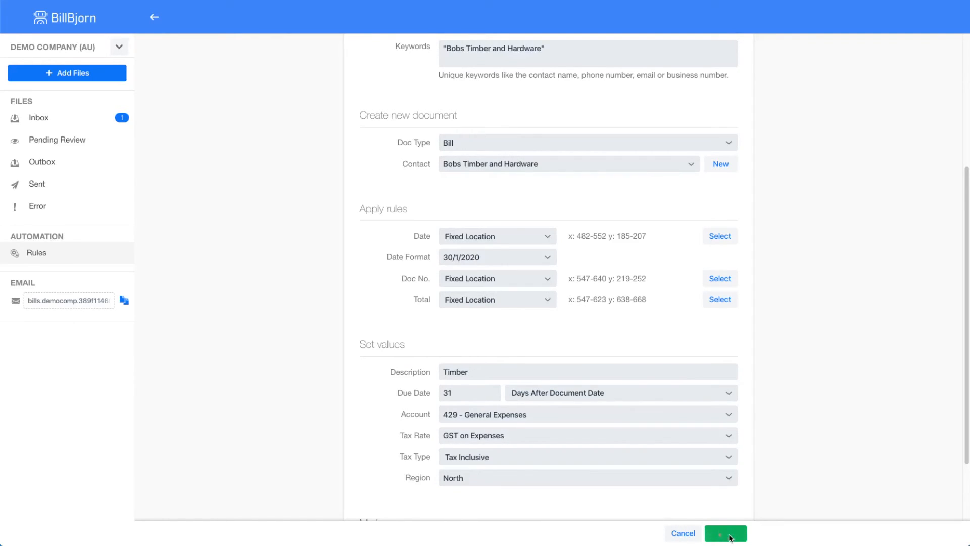
- Save the rule and confirm resubmitting the Bobs Timber and Hardware invoice
{"action": "left_click", "coordinate": [724, 532]}
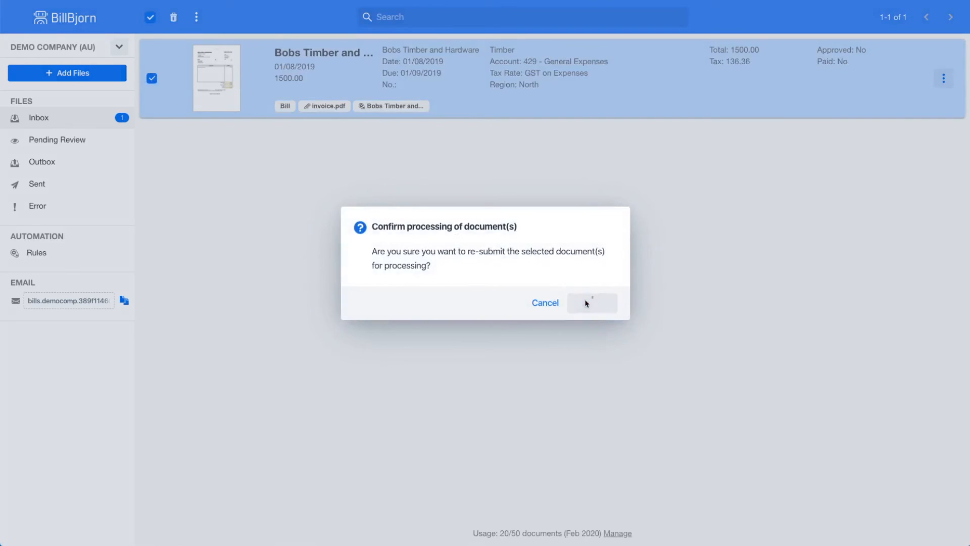
{"action": "left_click", "coordinate": [591, 302]}
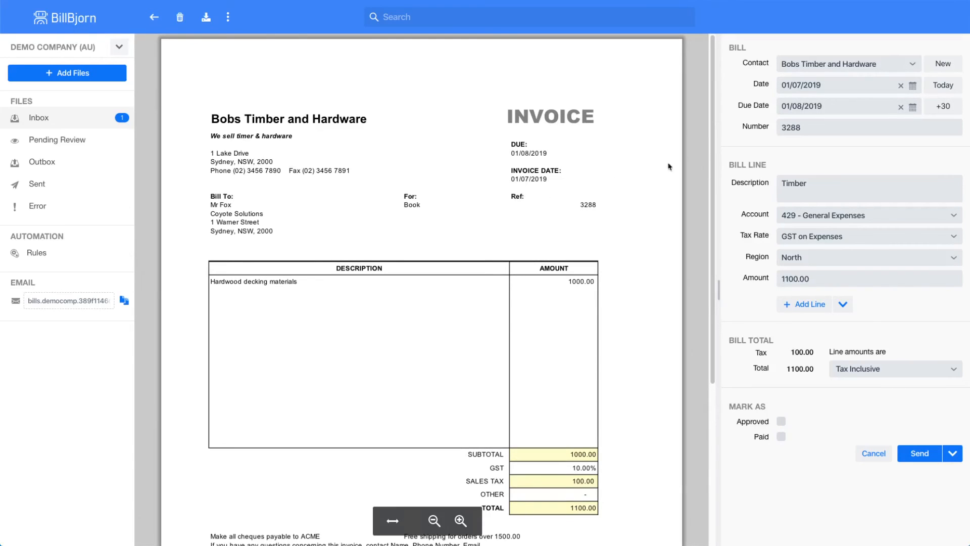
{"action": "mouse_move", "coordinate": [805, 142]}
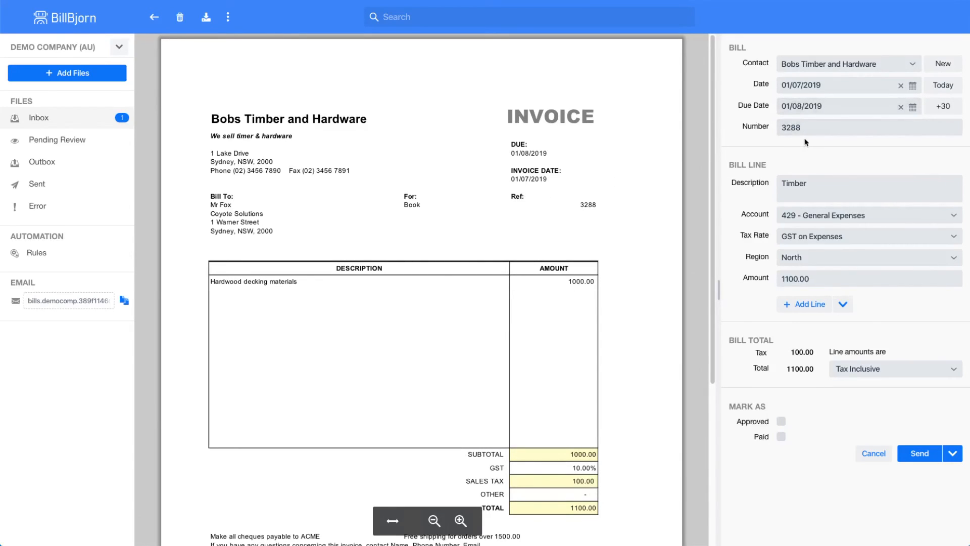
{"action": "mouse_move", "coordinate": [665, 291]}
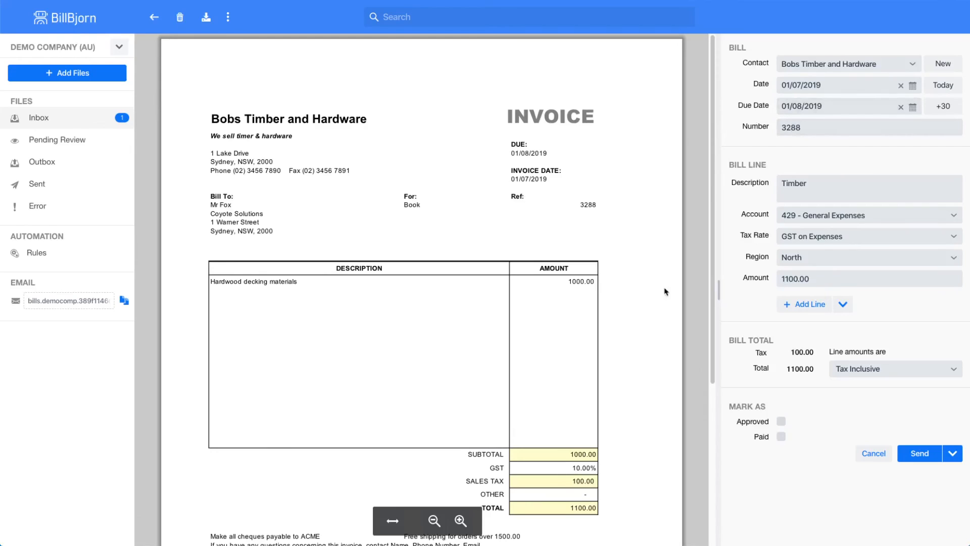
{"action": "mouse_move", "coordinate": [770, 291]}
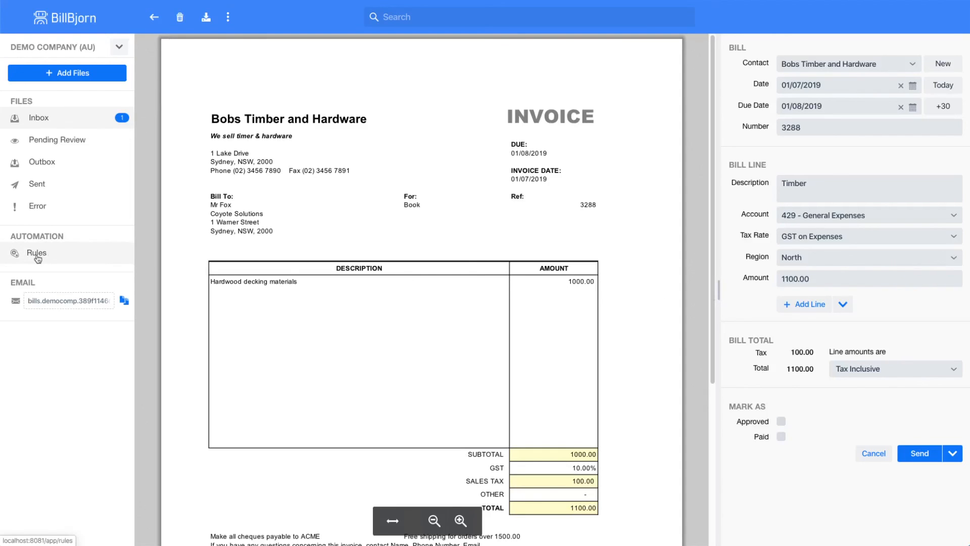
- Return to the Manage Rules list after reviewing the reprocessed bill's values
{"action": "left_click", "coordinate": [36, 253]}
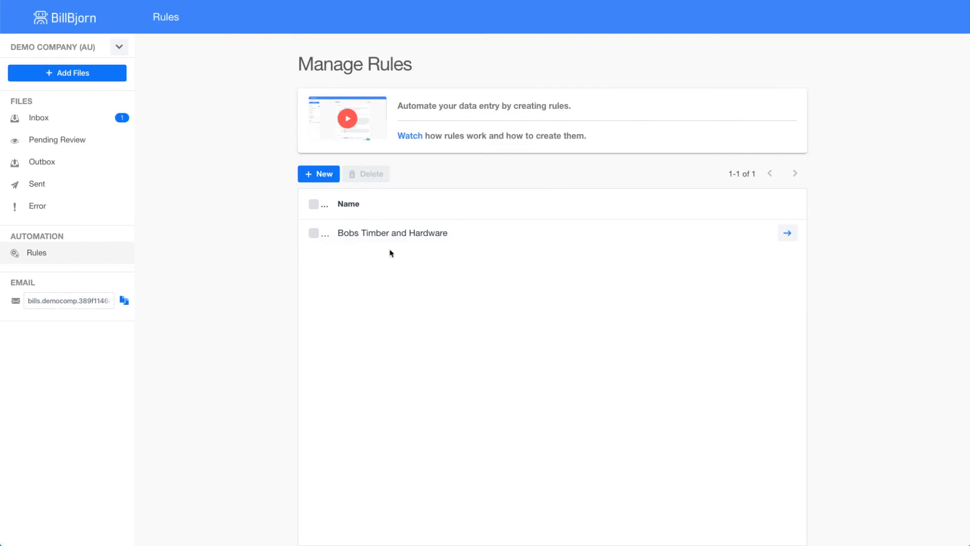